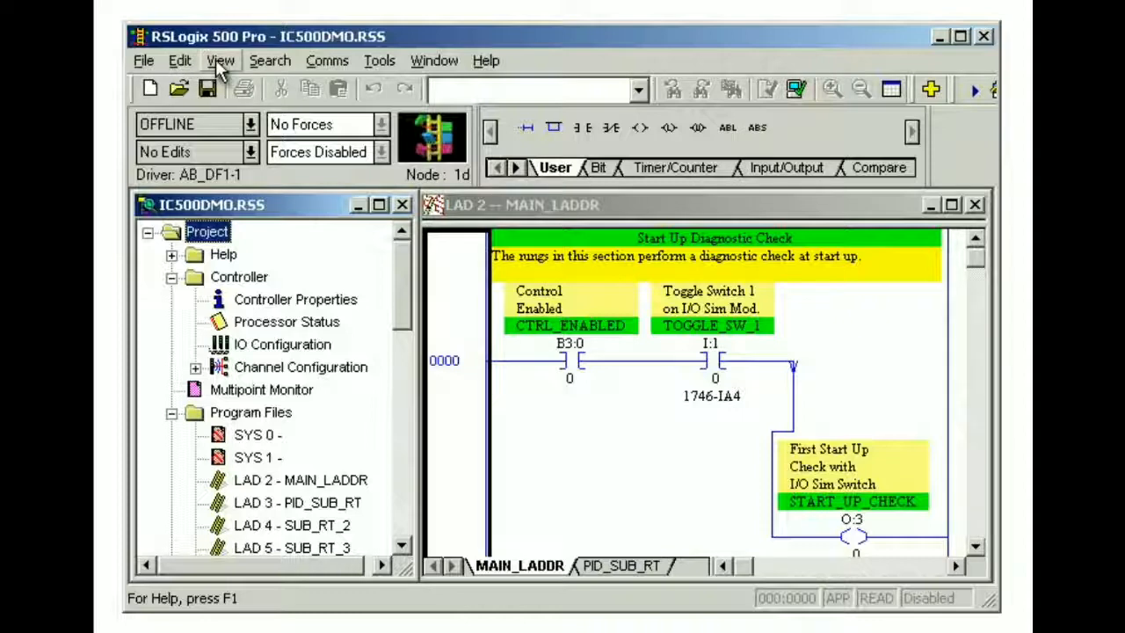
{"action": "mouse_move", "coordinate": [313, 73]}
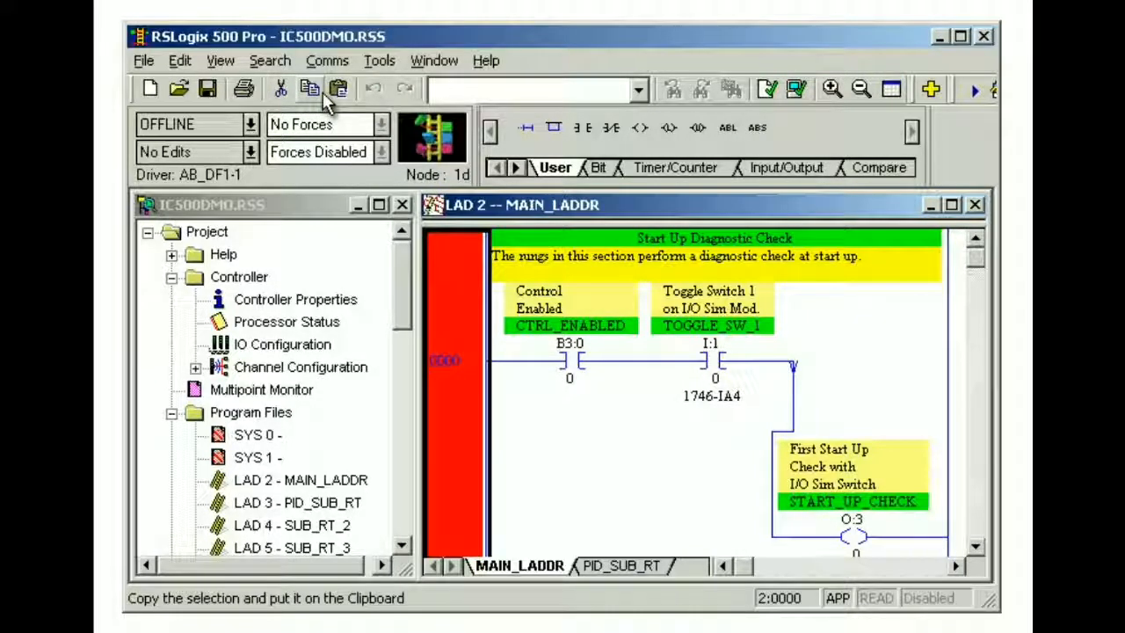
{"action": "mouse_move", "coordinate": [338, 88]}
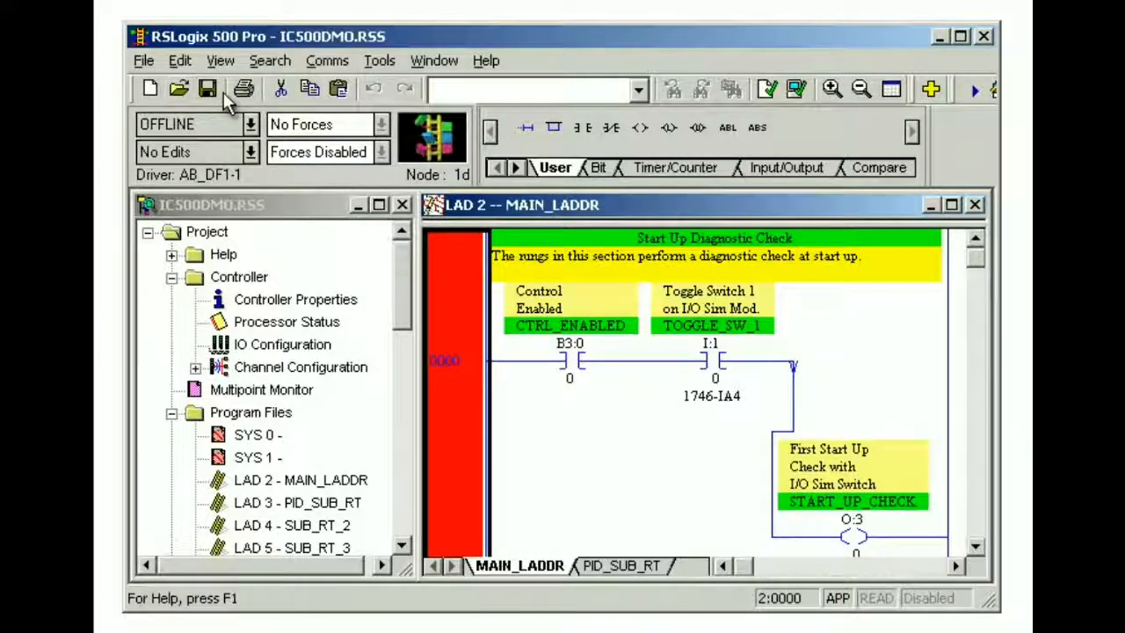
{"action": "mouse_move", "coordinate": [559, 313]}
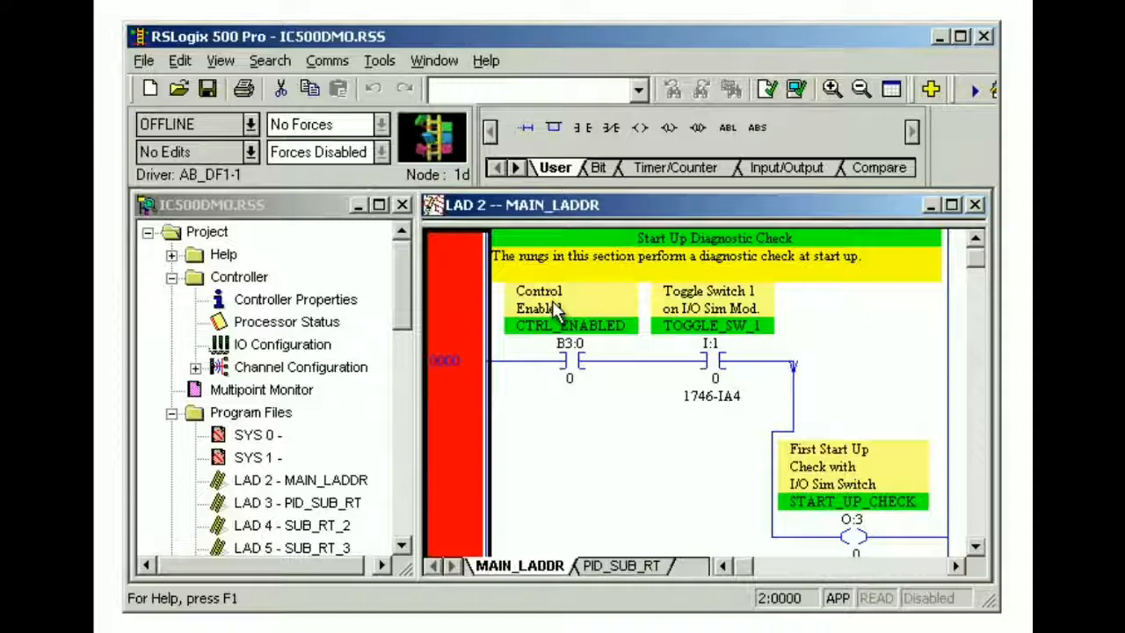
Step: Switch the instruction toolbar from the Bit set to the Timer/Counter set
{"action": "left_click", "coordinate": [597, 167]}
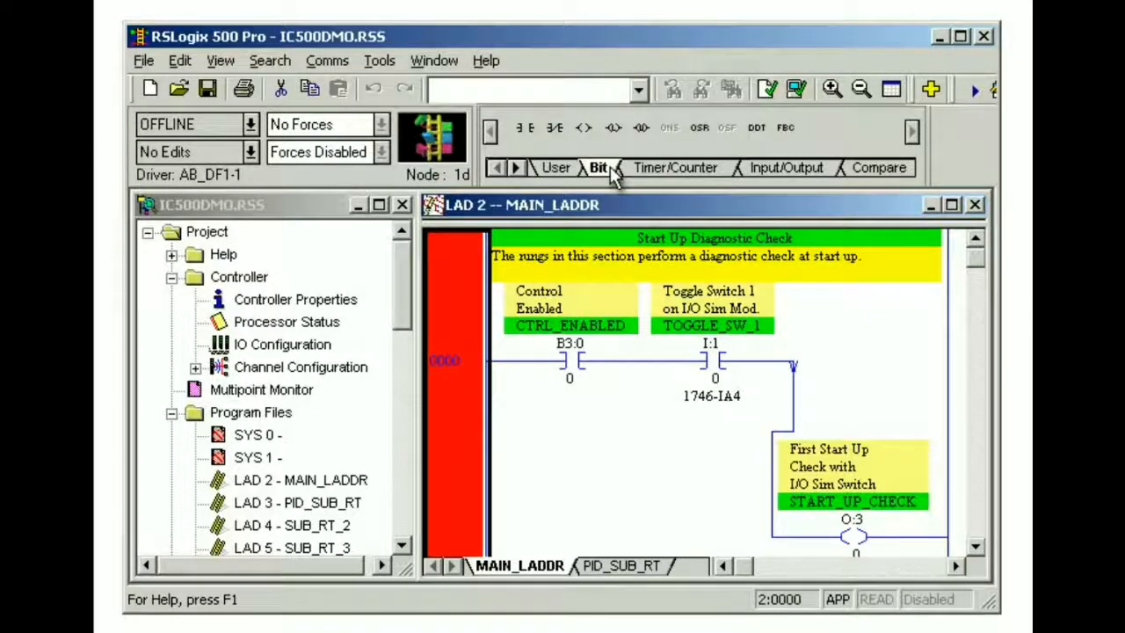
{"action": "left_click", "coordinate": [675, 167]}
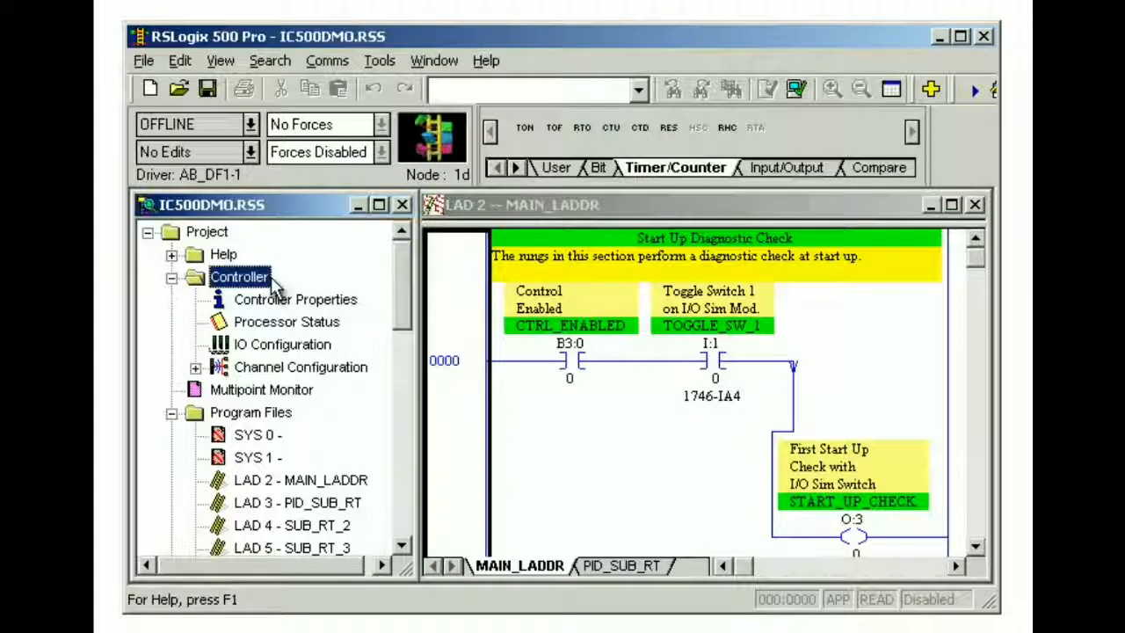
Step: Scroll the project tree past Data Files to reveal the Database folder
{"action": "left_click", "coordinate": [249, 412]}
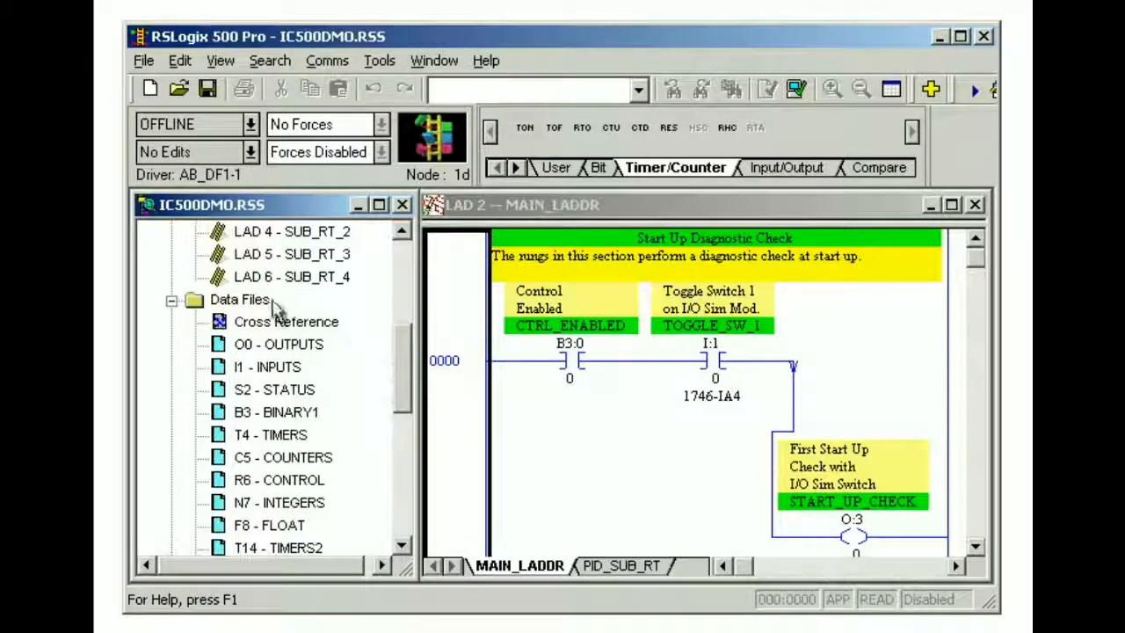
{"action": "left_click", "coordinate": [239, 299]}
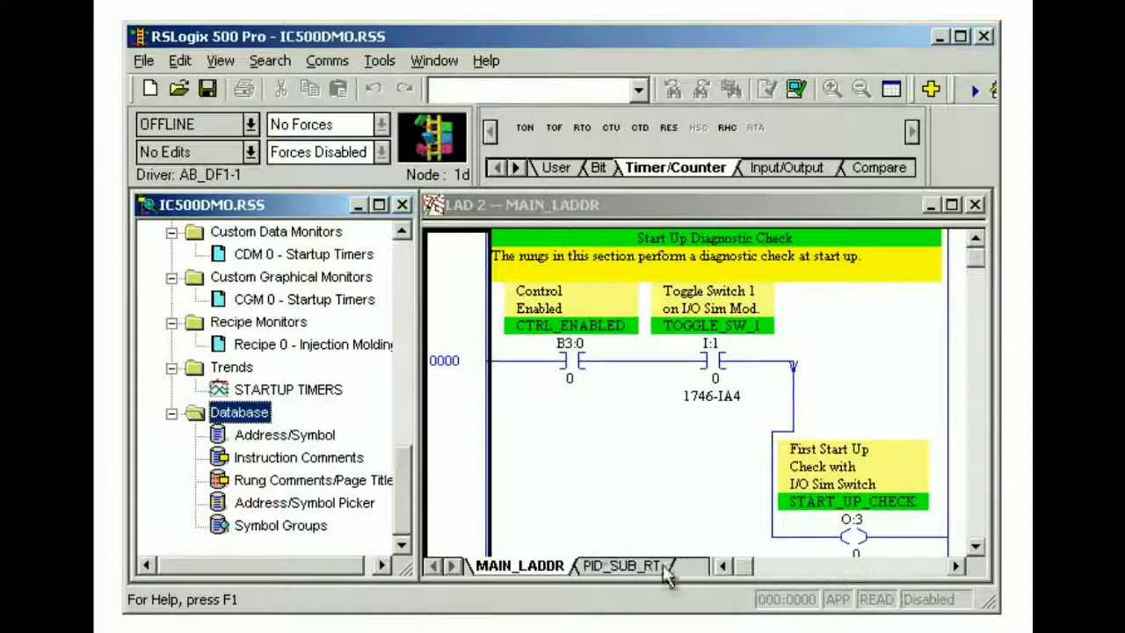
Step: View PID_SUB_RT, return to MAIN_LADDR and show rung 0002 with the T4:9 blower-fan timer
{"action": "left_click", "coordinate": [622, 566]}
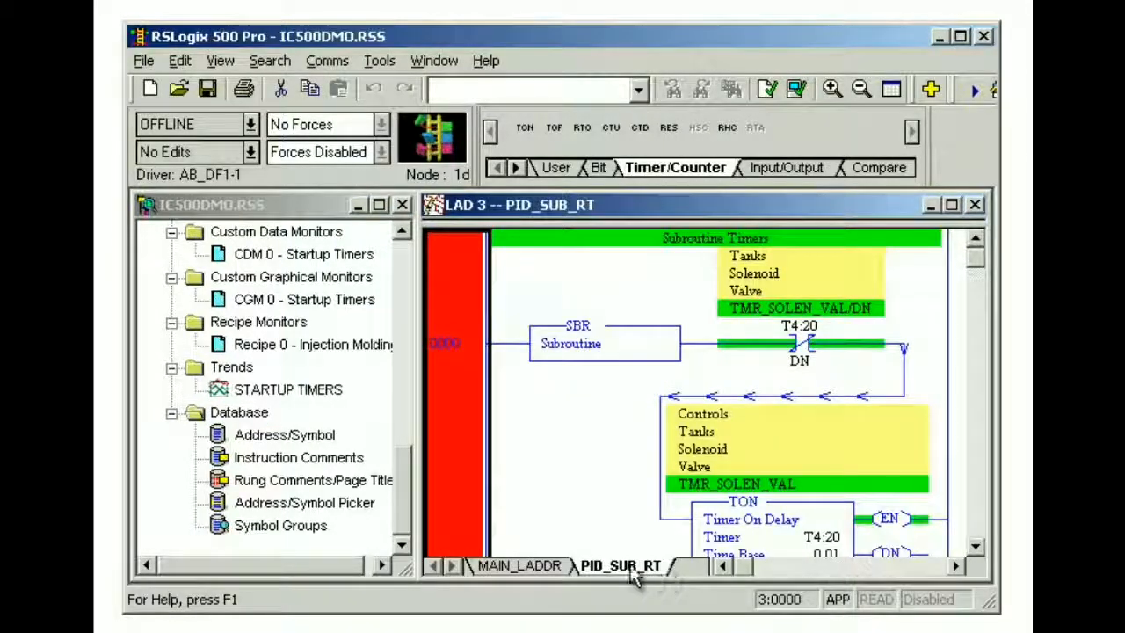
{"action": "left_click", "coordinate": [518, 566]}
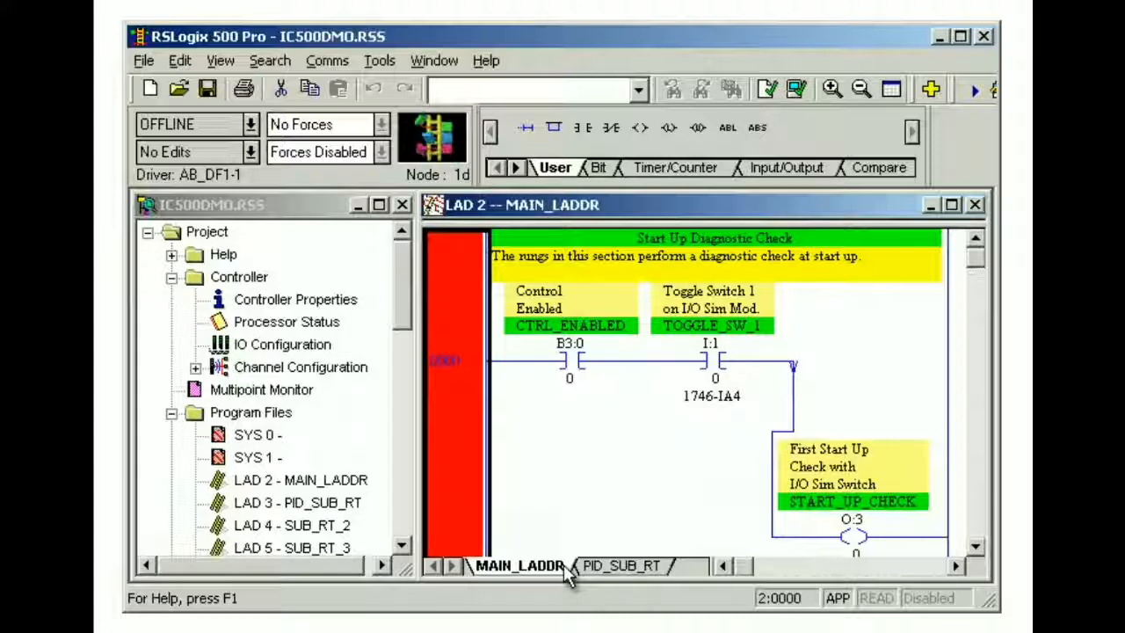
{"action": "left_click", "coordinate": [675, 167]}
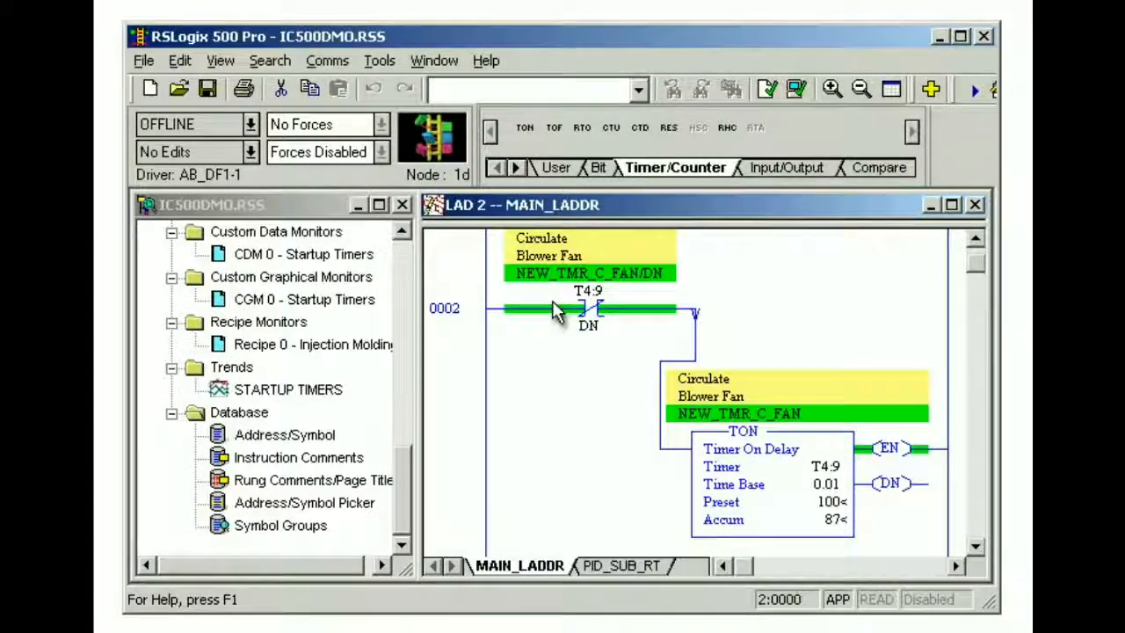
Step: Switch the instruction toolbar to the User instruction set
{"action": "left_click", "coordinate": [555, 167]}
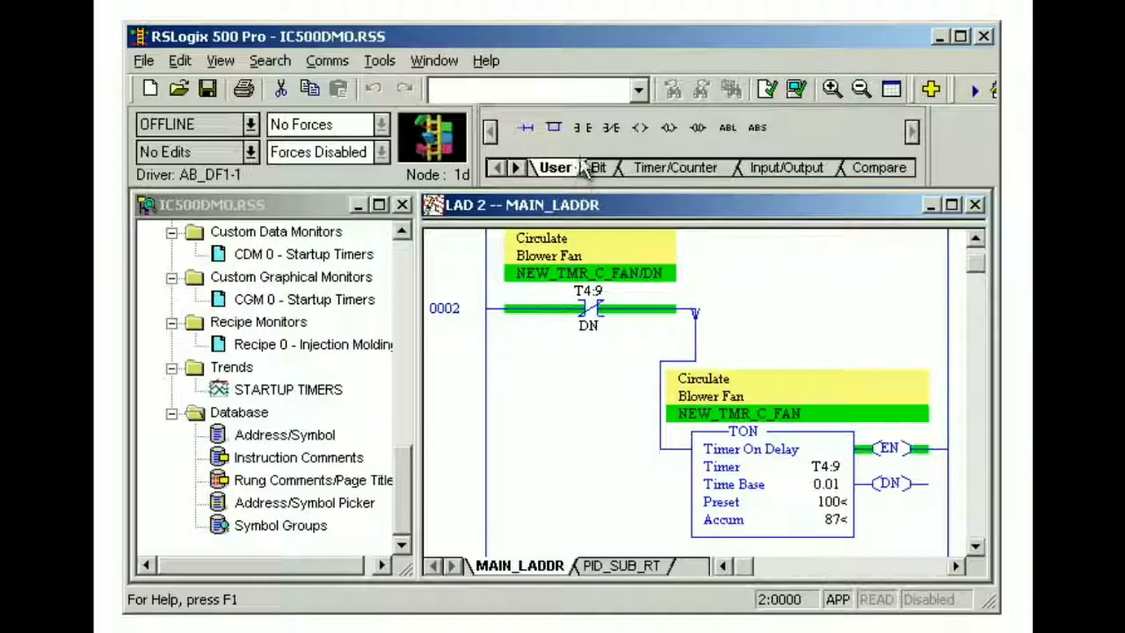
{"action": "mouse_move", "coordinate": [578, 126]}
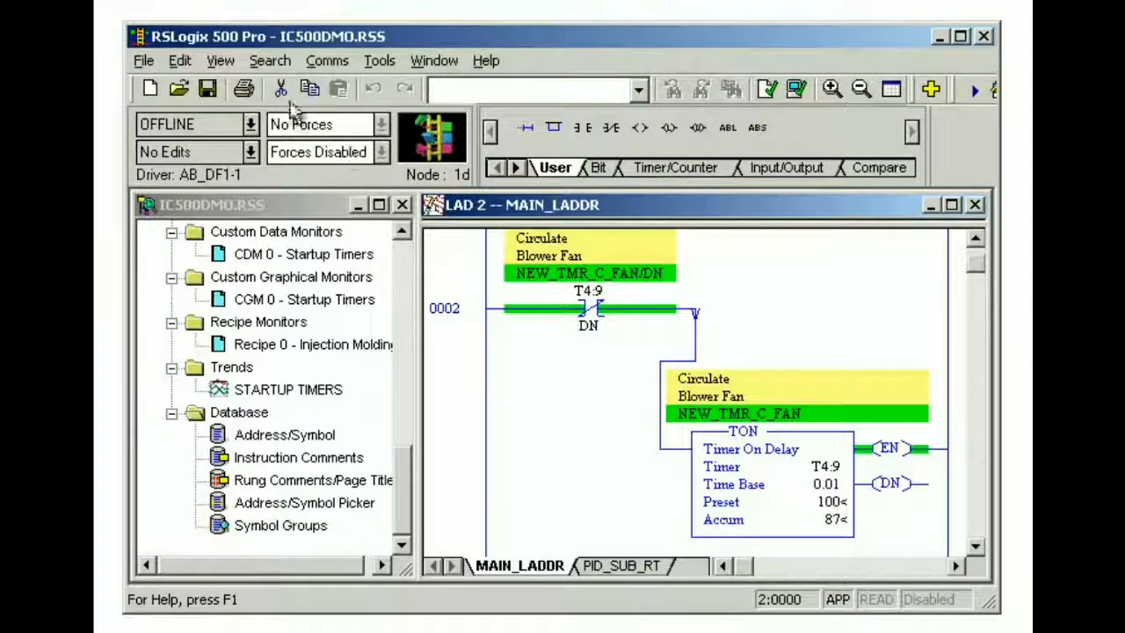
{"action": "left_click", "coordinate": [220, 60]}
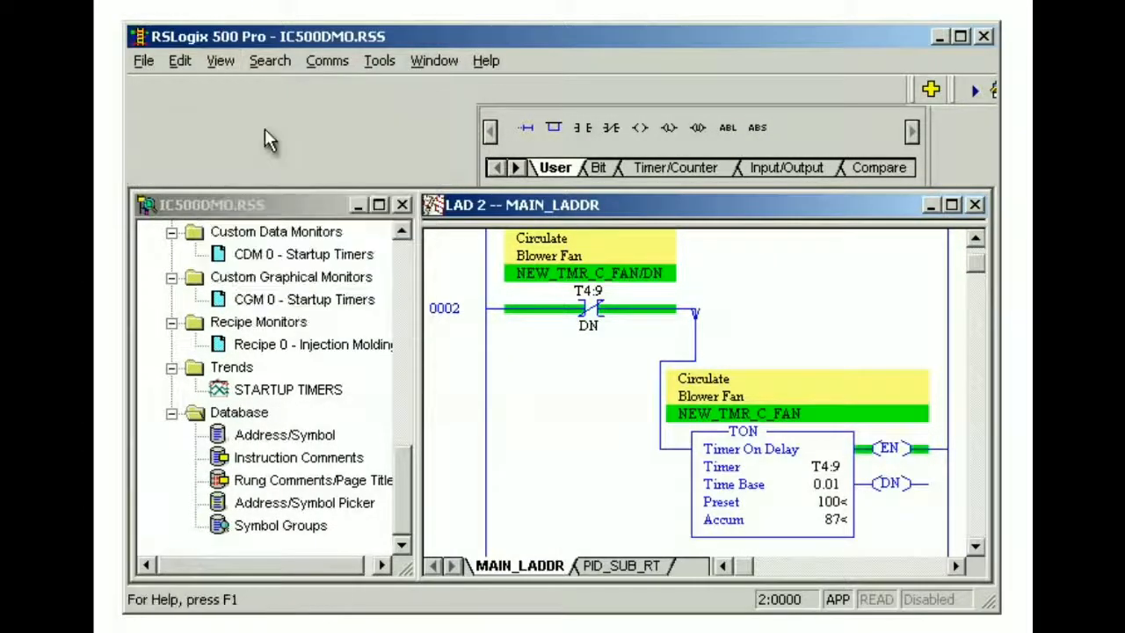
{"action": "left_click", "coordinate": [220, 60]}
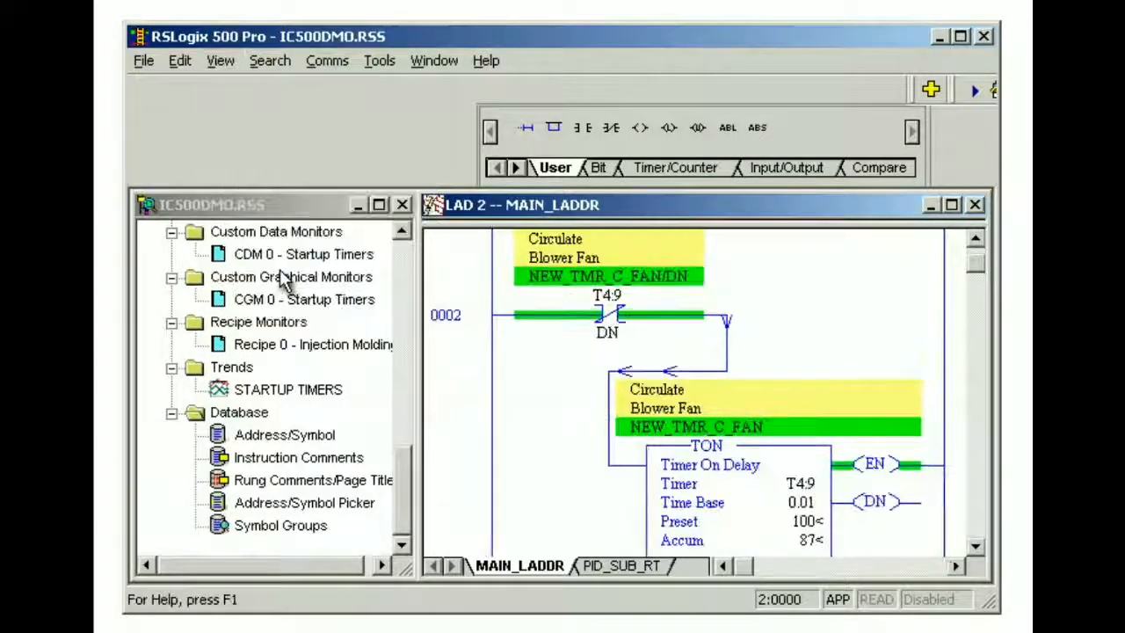
{"action": "left_click", "coordinate": [220, 60]}
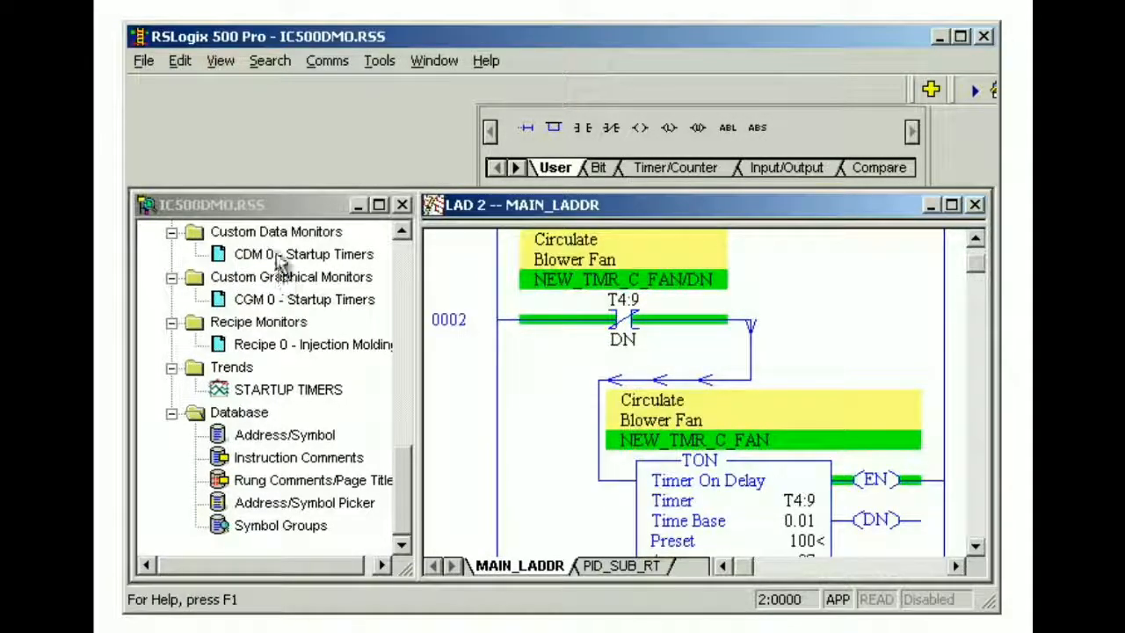
{"action": "left_click", "coordinate": [220, 60]}
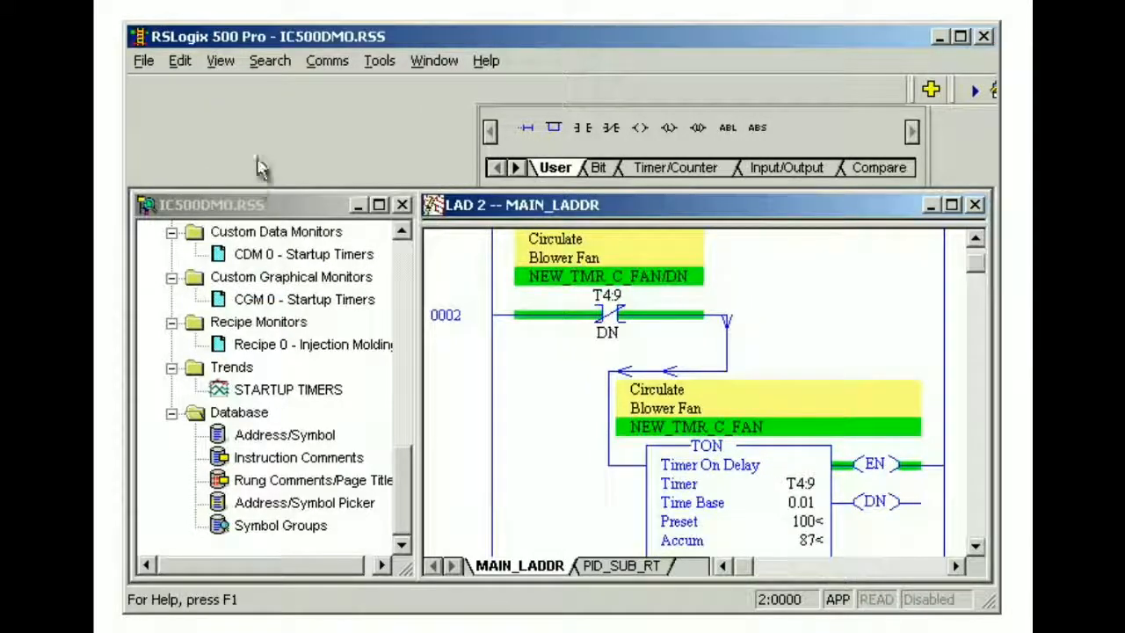
{"action": "left_click", "coordinate": [219, 60]}
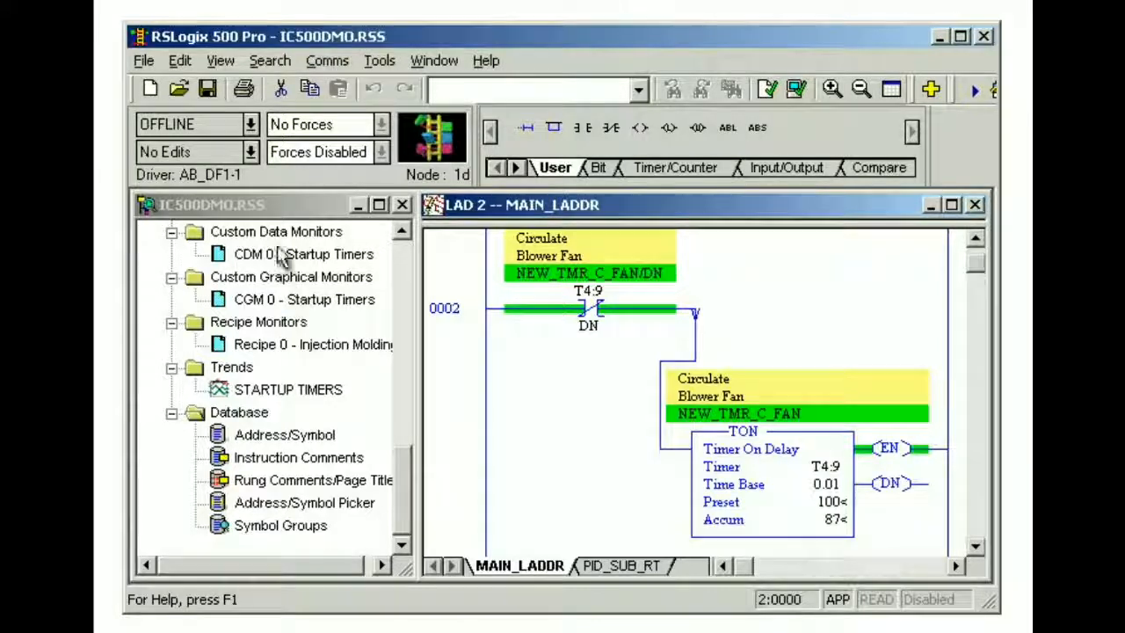
{"action": "left_click", "coordinate": [221, 59]}
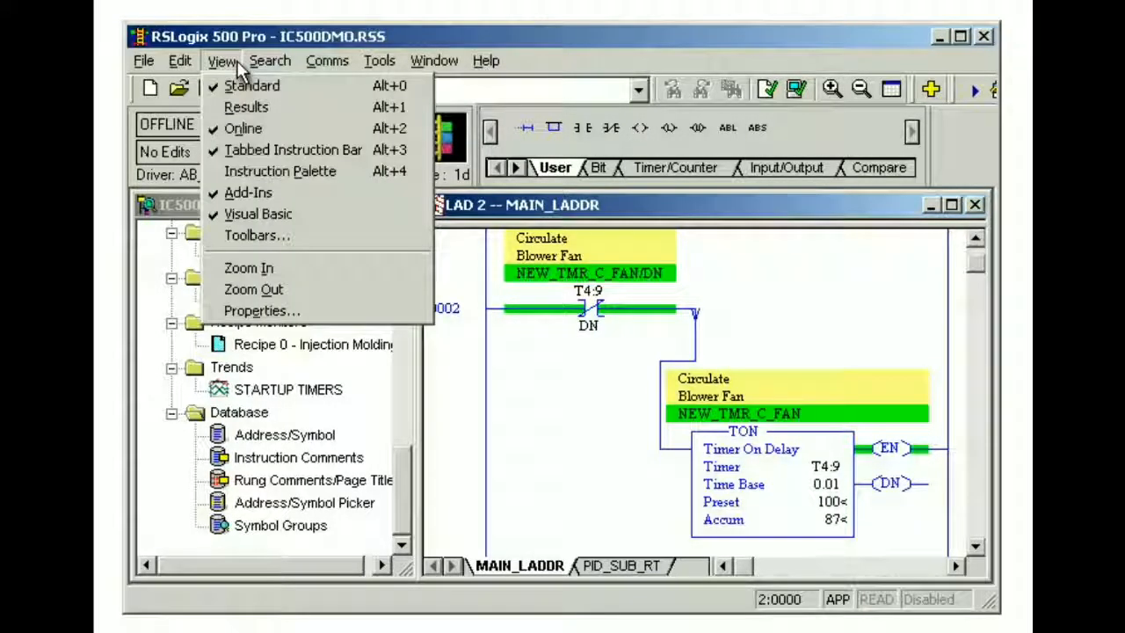
Step: Bring up View Properties and look through the colour, font, comment and address display settings
{"action": "left_click", "coordinate": [262, 310]}
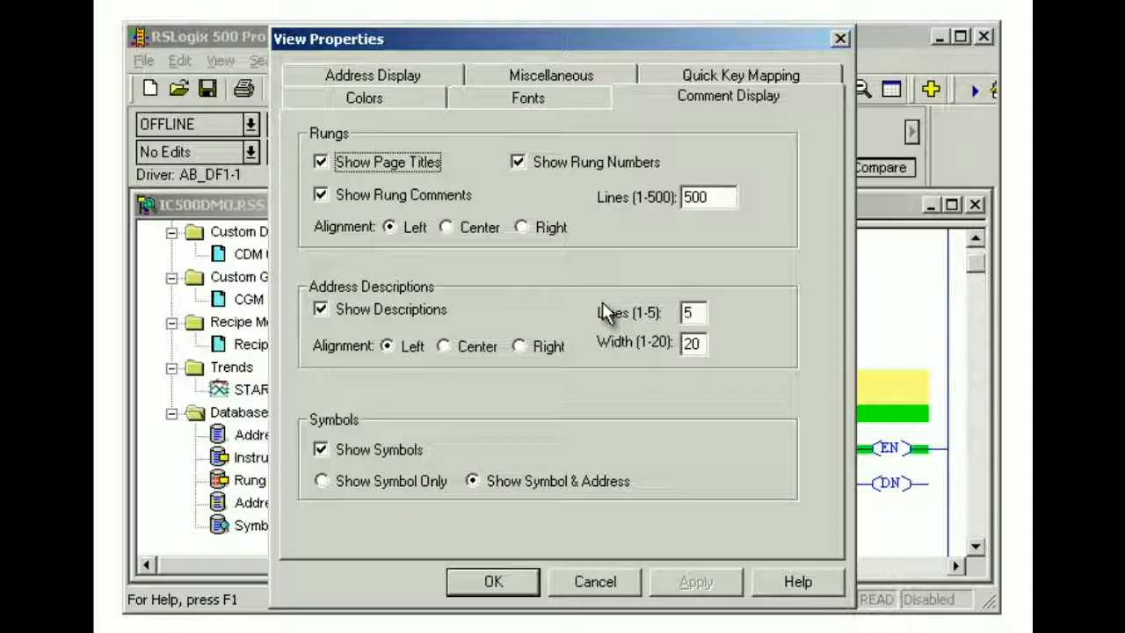
{"action": "mouse_move", "coordinate": [562, 267]}
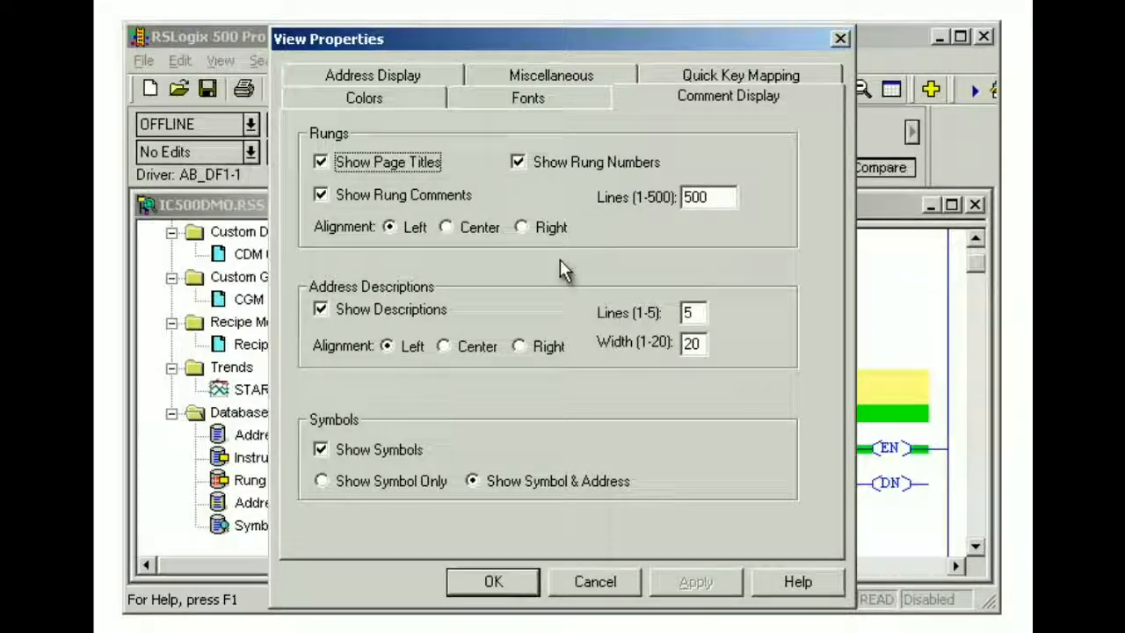
{"action": "left_click", "coordinate": [364, 95]}
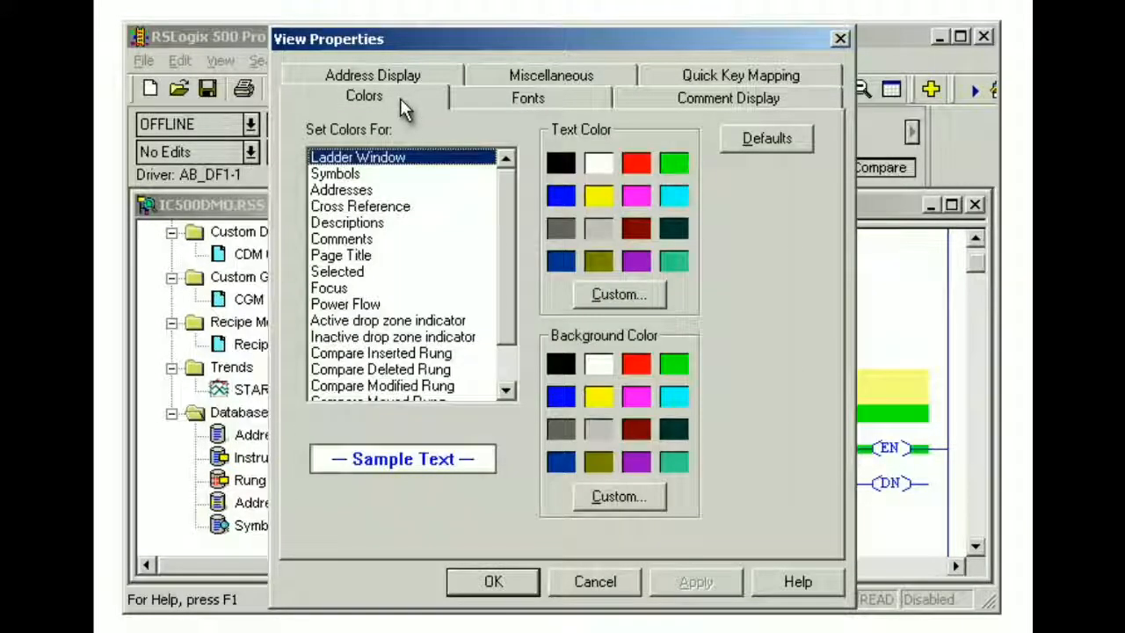
{"action": "left_click", "coordinate": [527, 99]}
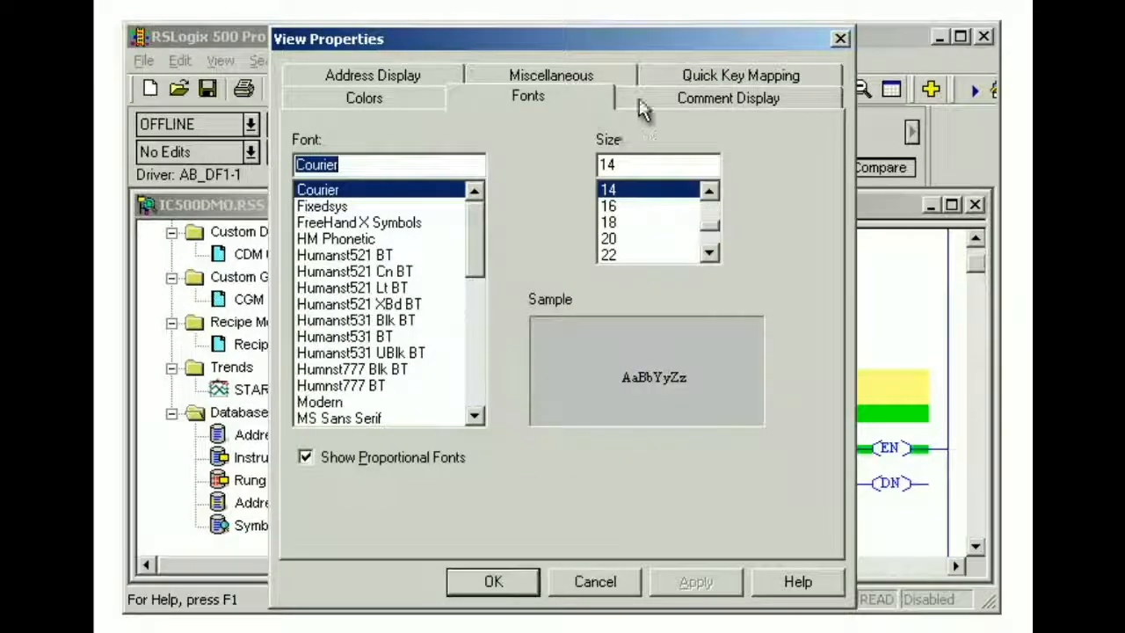
{"action": "left_click", "coordinate": [728, 96]}
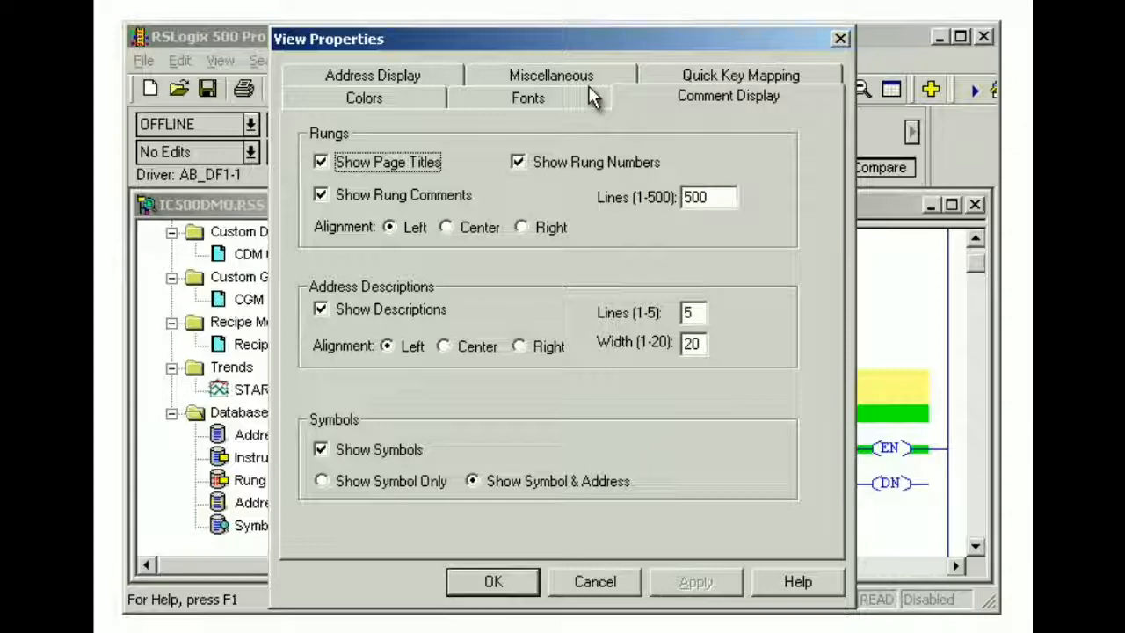
{"action": "left_click", "coordinate": [373, 74]}
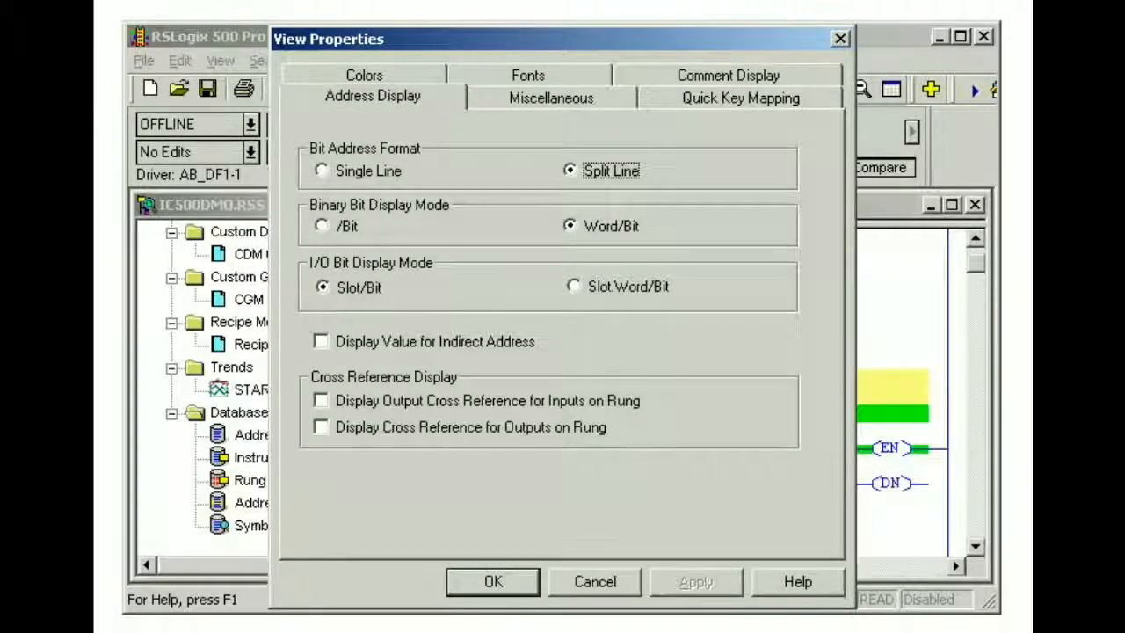
Step: Revisit address display and colours, ending on Comment Display with the ladder visible beside it
{"action": "left_click", "coordinate": [594, 580]}
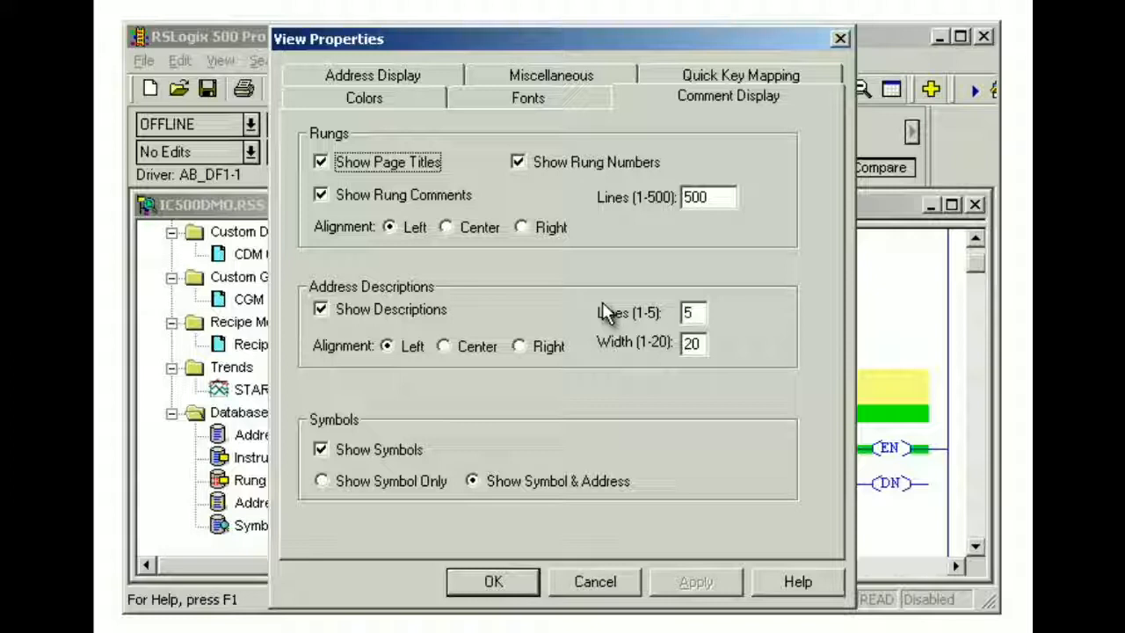
{"action": "mouse_move", "coordinate": [787, 109]}
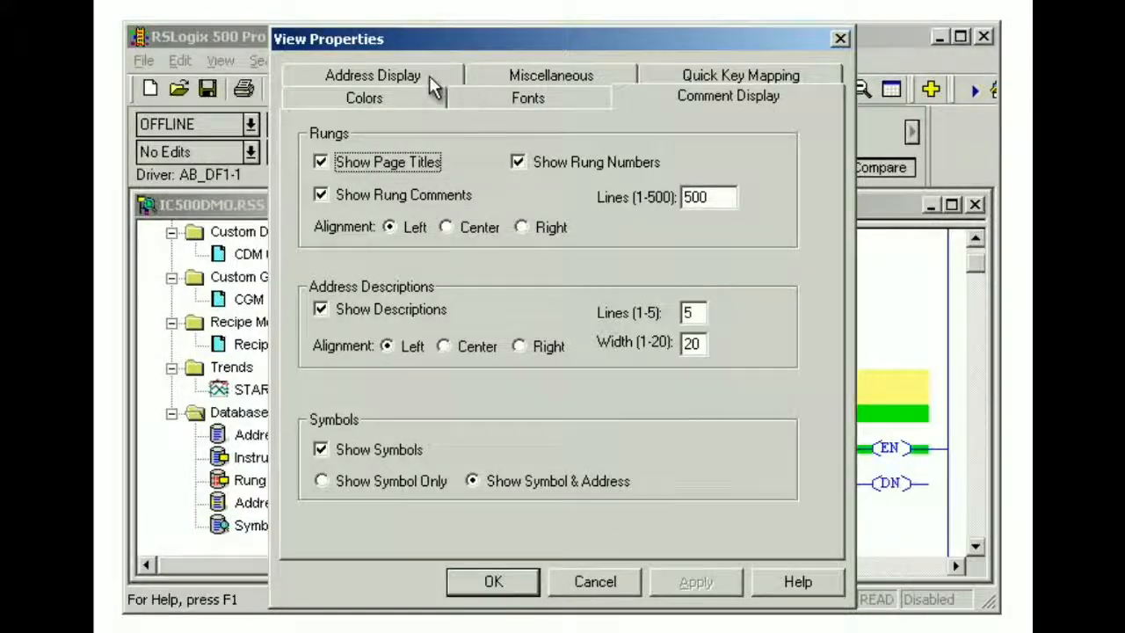
{"action": "left_click", "coordinate": [373, 74]}
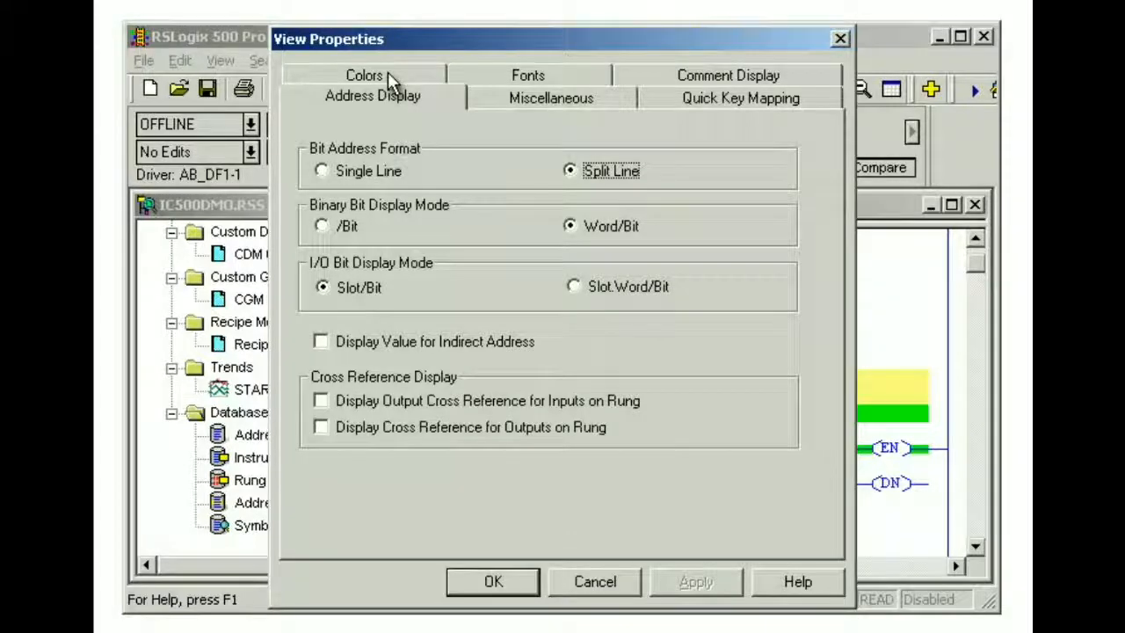
{"action": "left_click", "coordinate": [362, 74]}
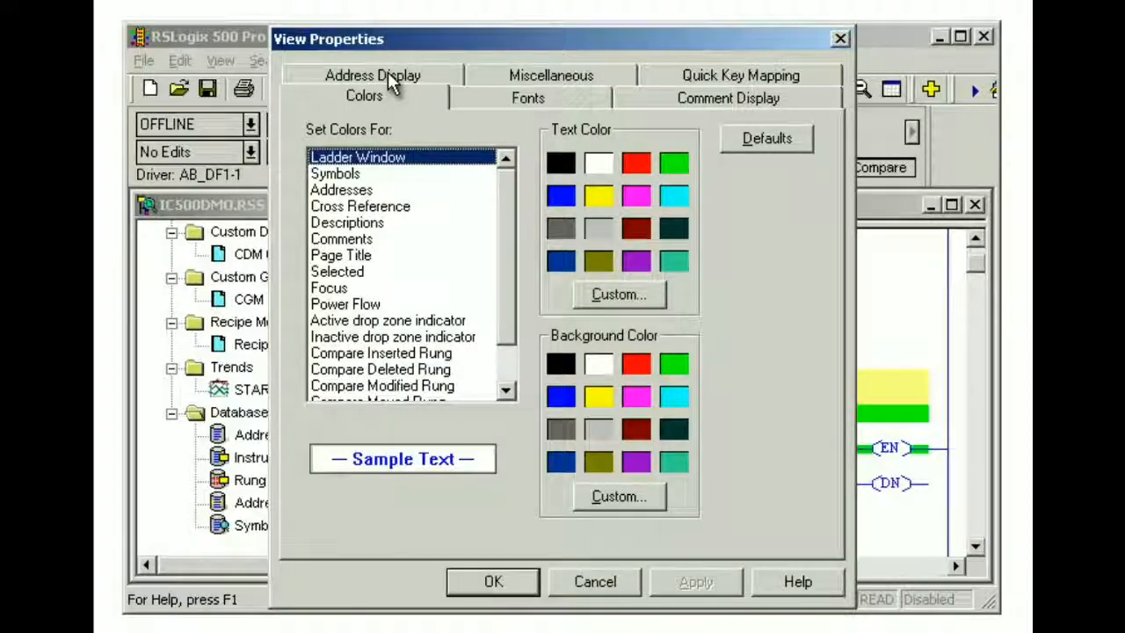
{"action": "left_click", "coordinate": [728, 98]}
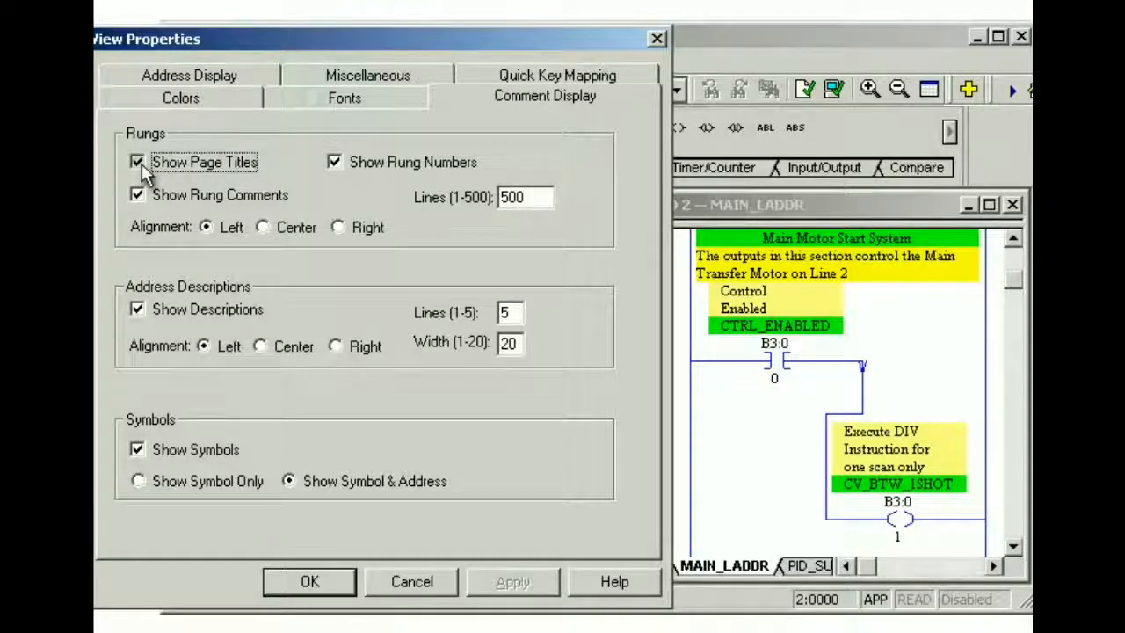
{"action": "left_click", "coordinate": [137, 162]}
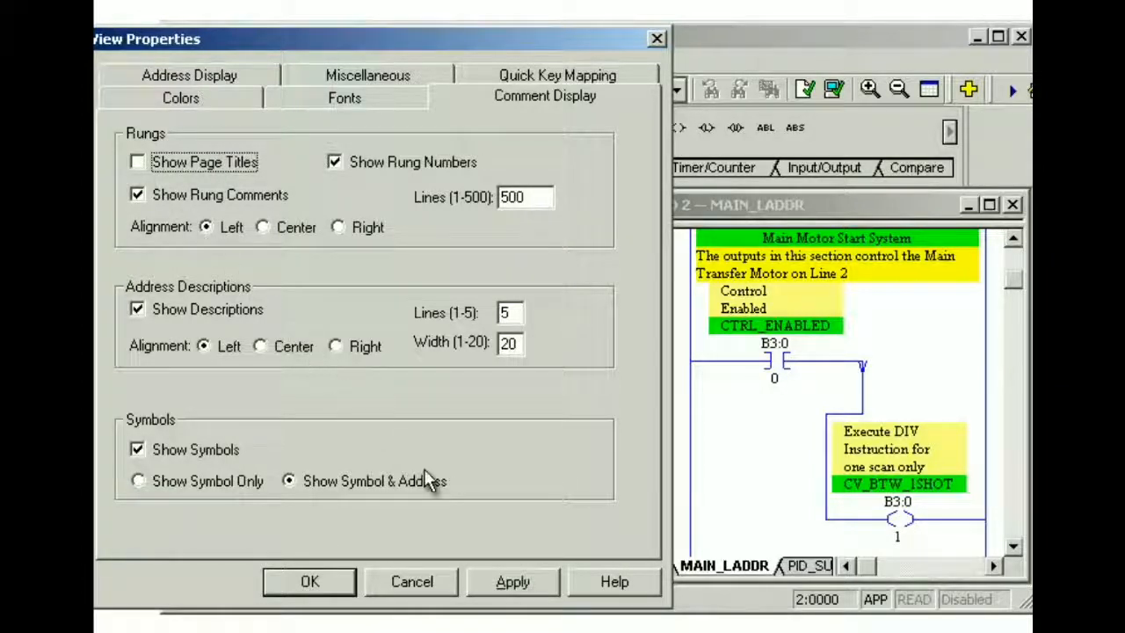
{"action": "left_click", "coordinate": [514, 580]}
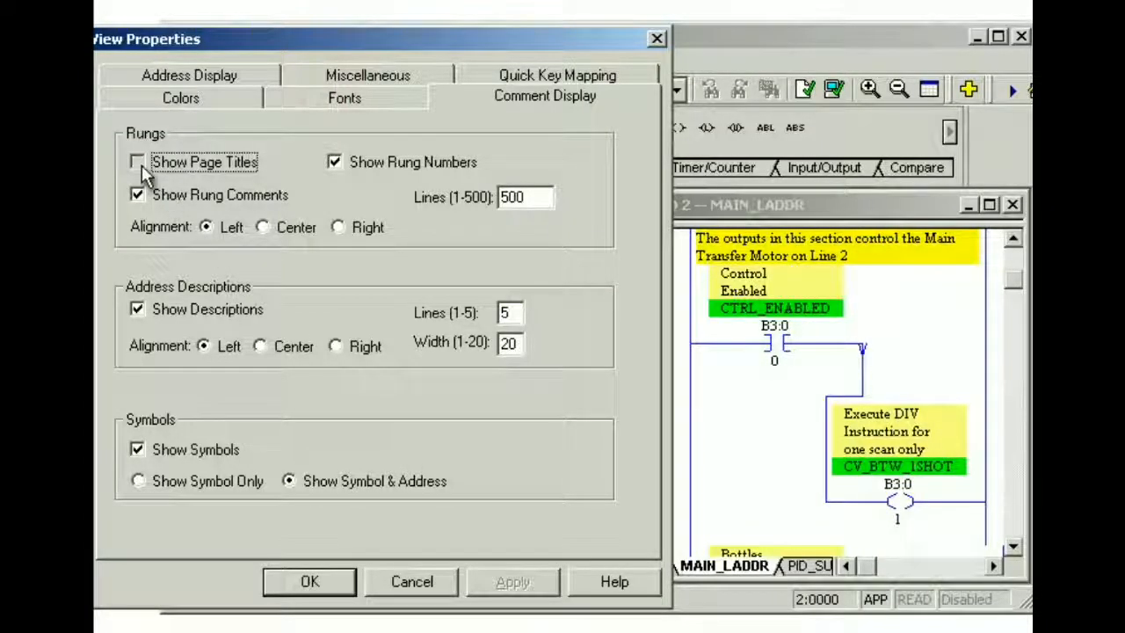
{"action": "left_click", "coordinate": [137, 161]}
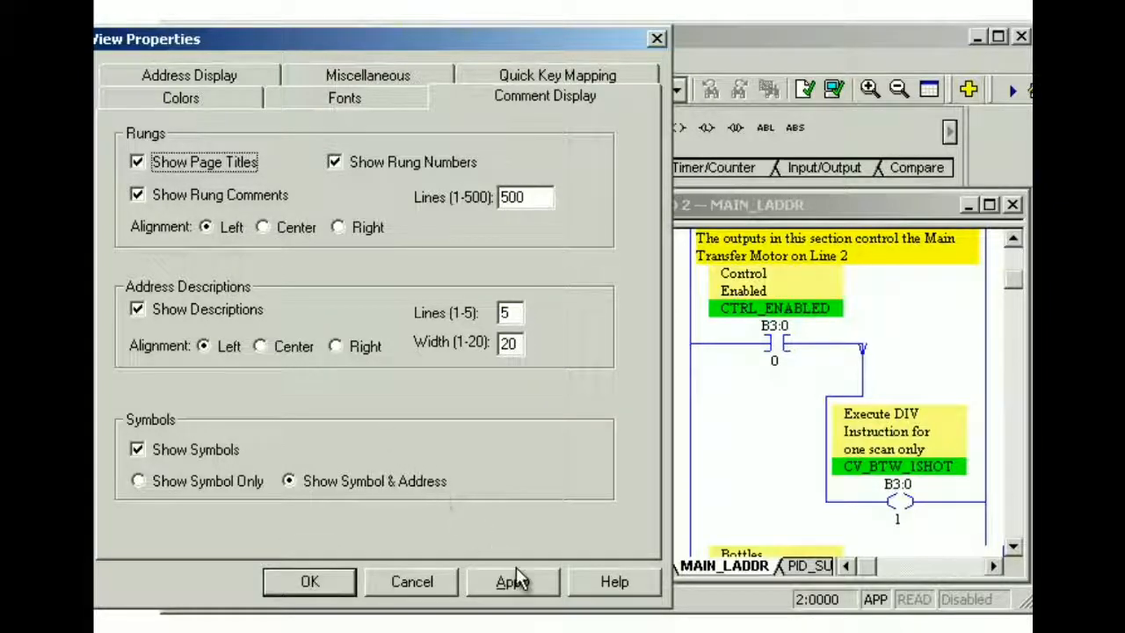
{"action": "left_click", "coordinate": [513, 580]}
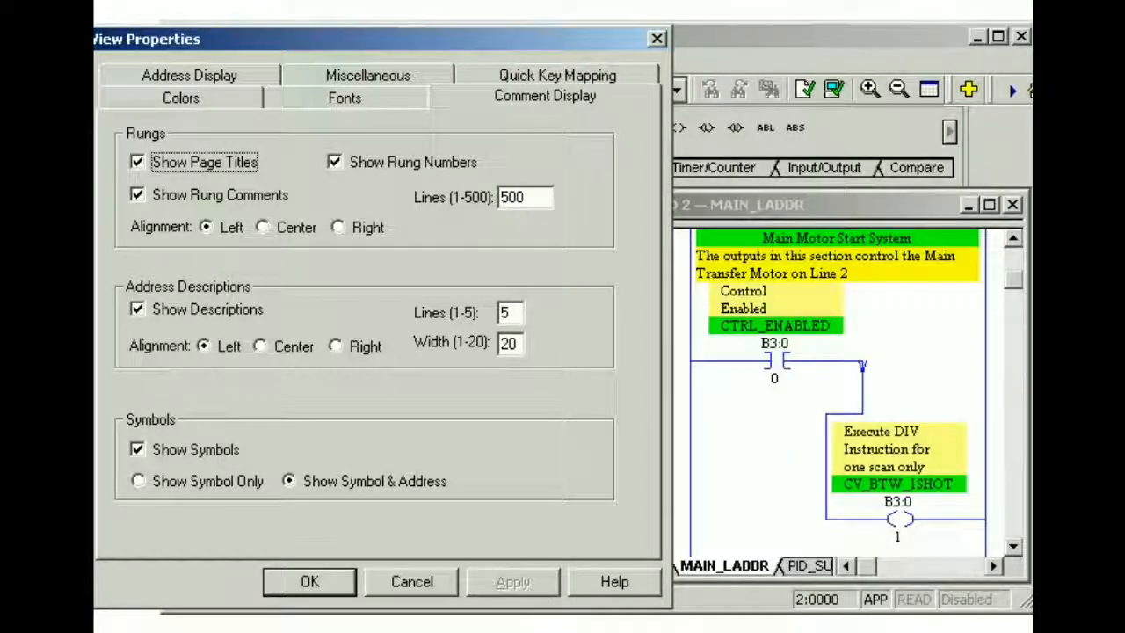
{"action": "mouse_move", "coordinate": [539, 598]}
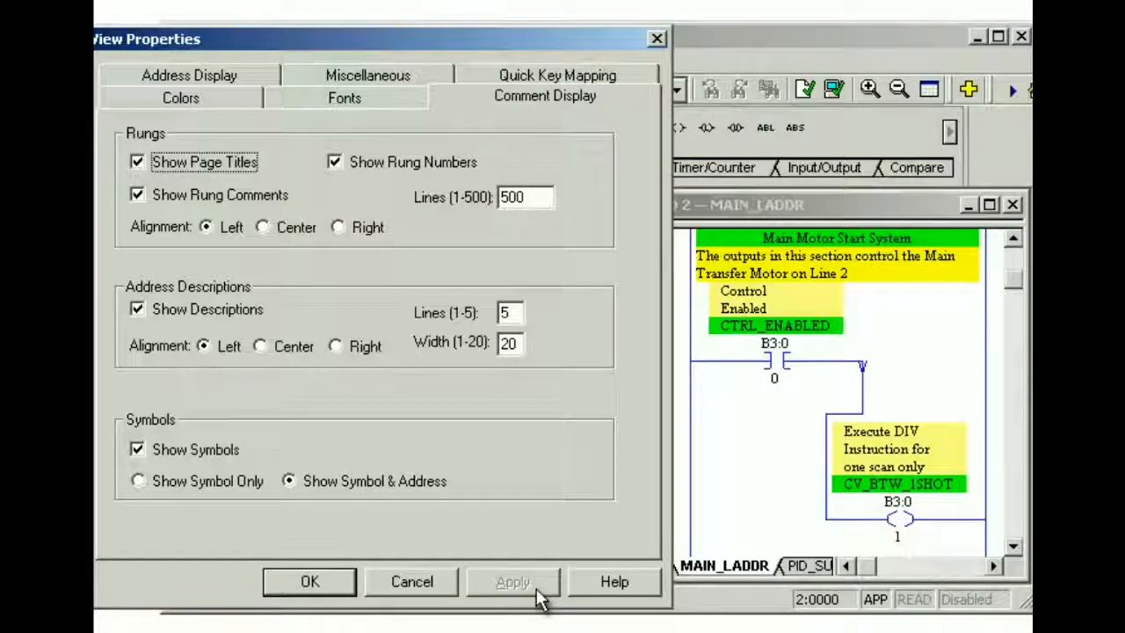
{"action": "mouse_move", "coordinate": [368, 430]}
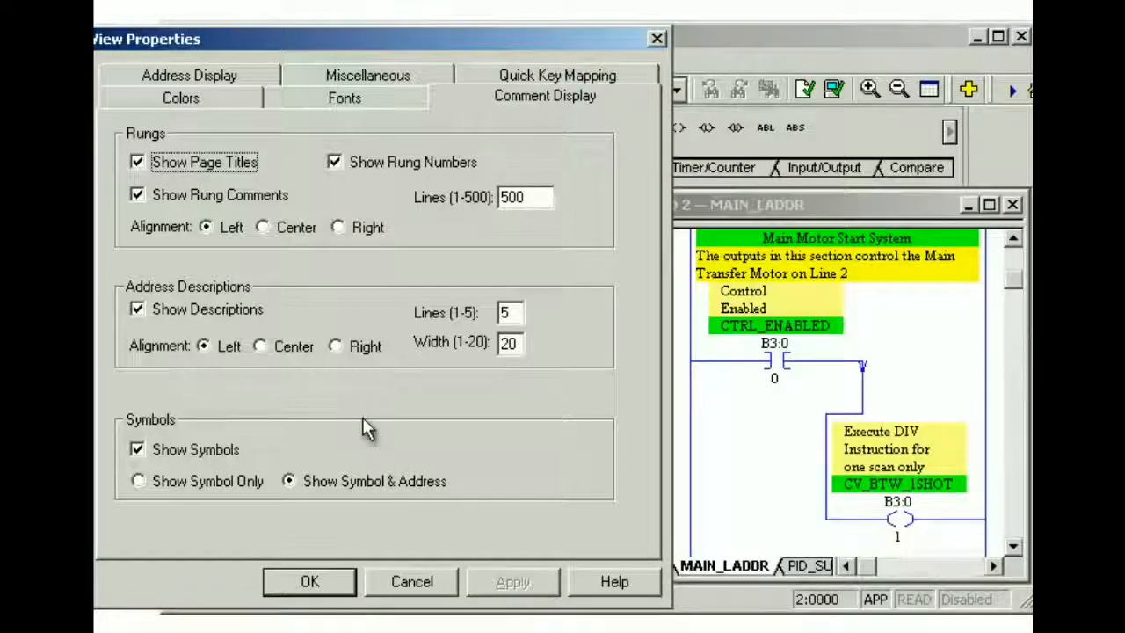
{"action": "left_click", "coordinate": [137, 193]}
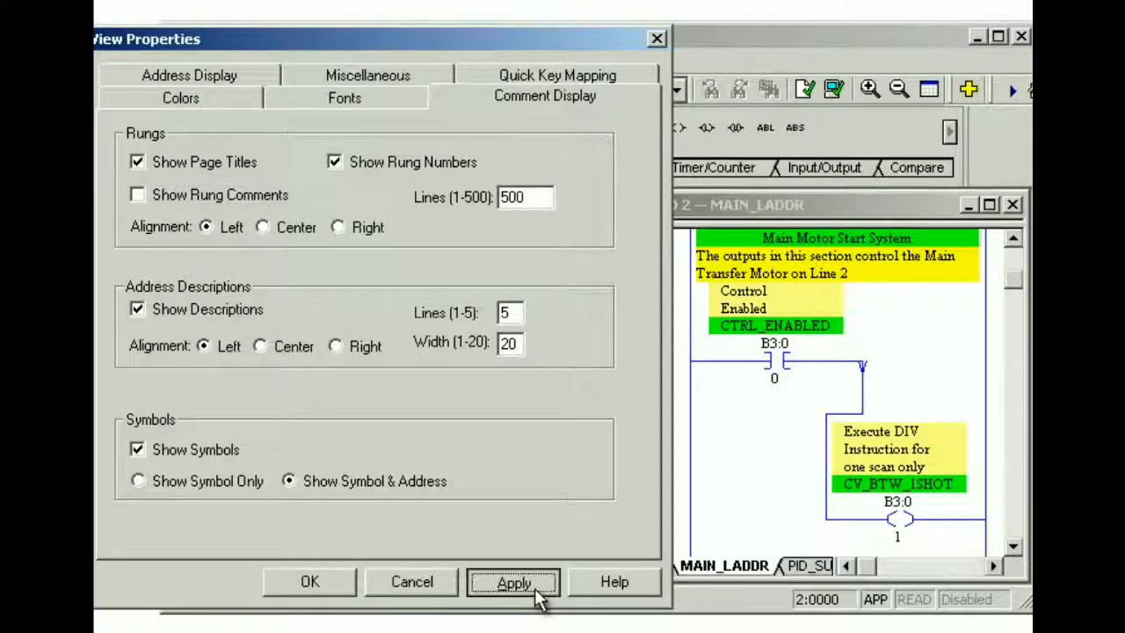
{"action": "left_click", "coordinate": [513, 582]}
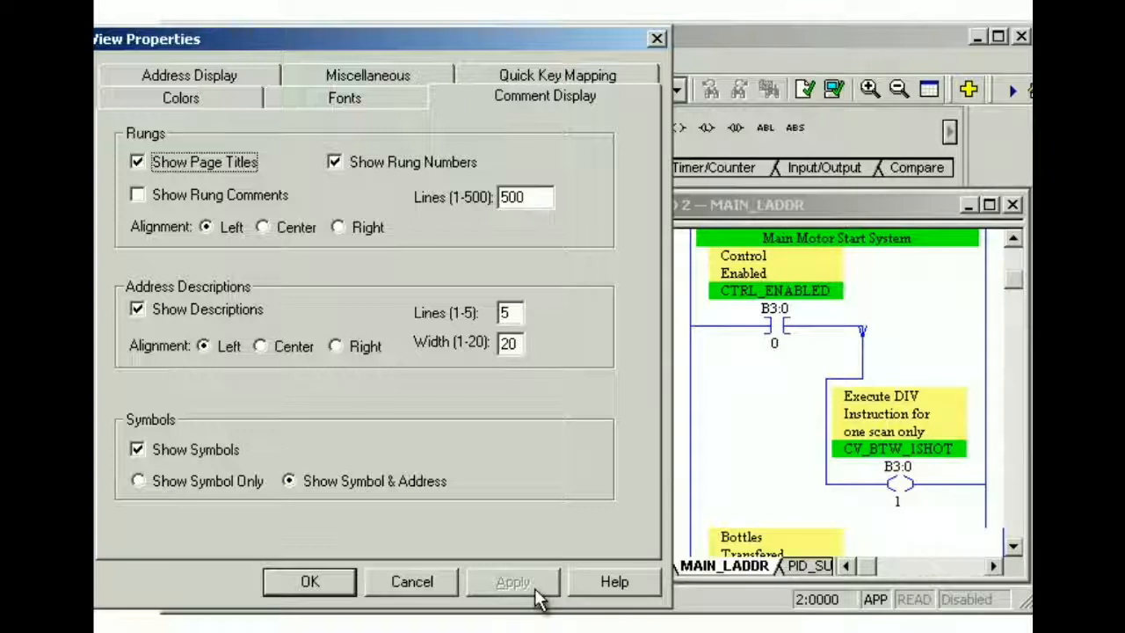
{"action": "mouse_move", "coordinate": [492, 551]}
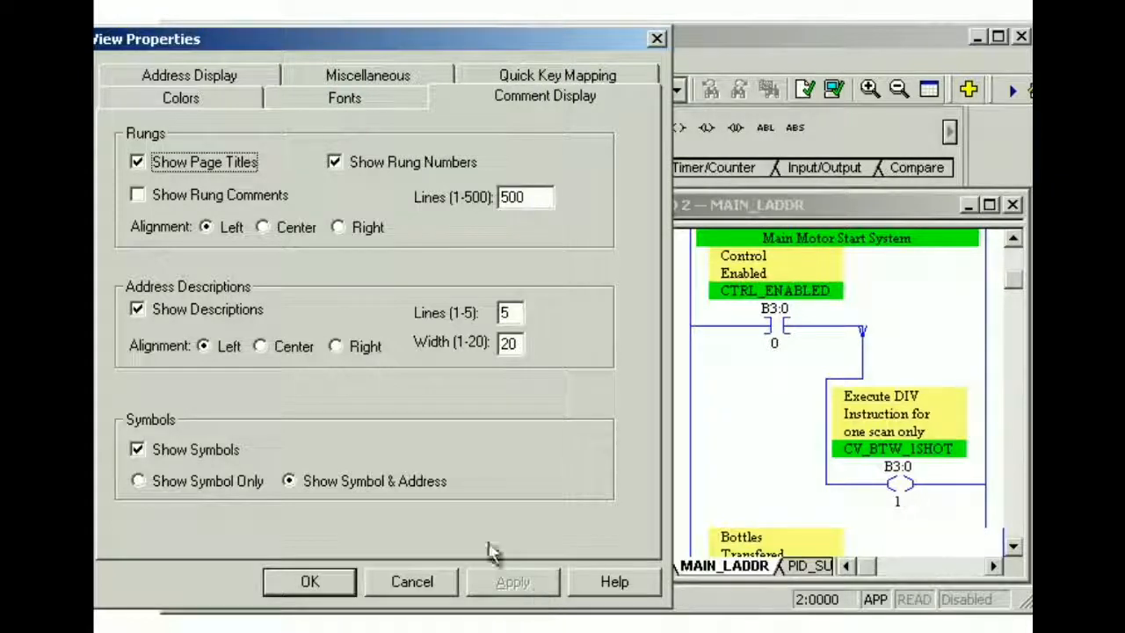
{"action": "left_click", "coordinate": [137, 193]}
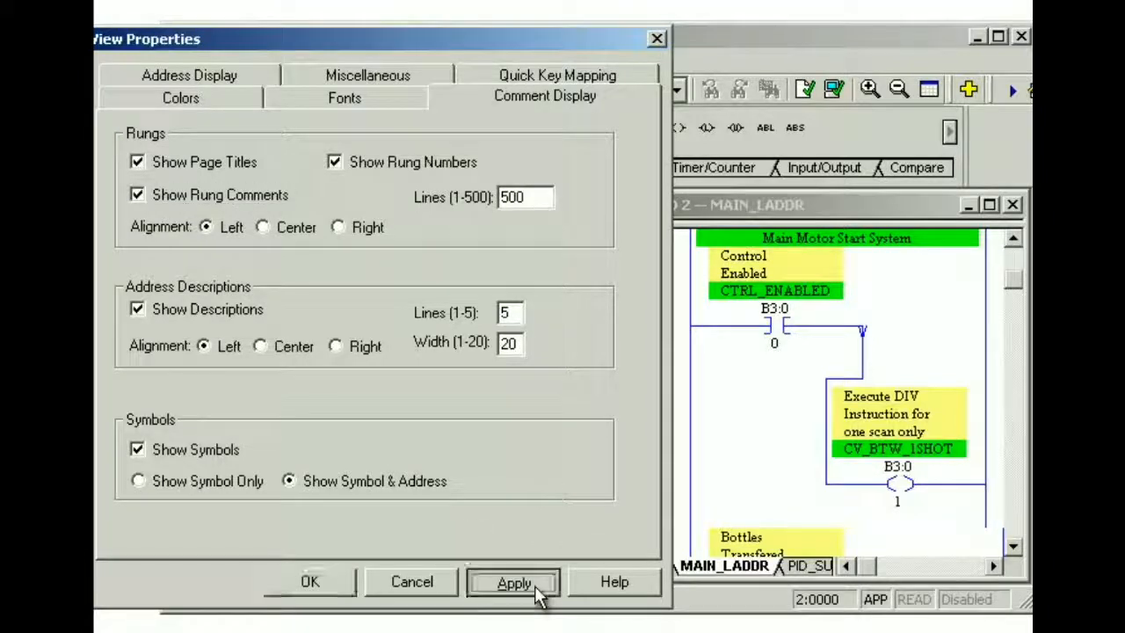
{"action": "left_click", "coordinate": [514, 581]}
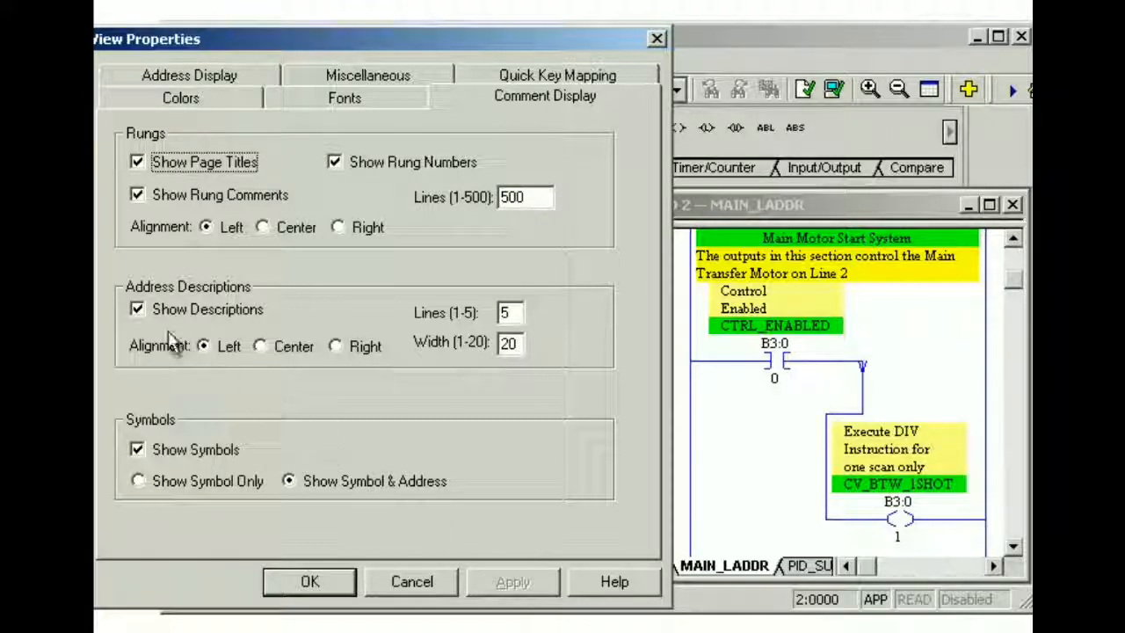
{"action": "left_click", "coordinate": [137, 309]}
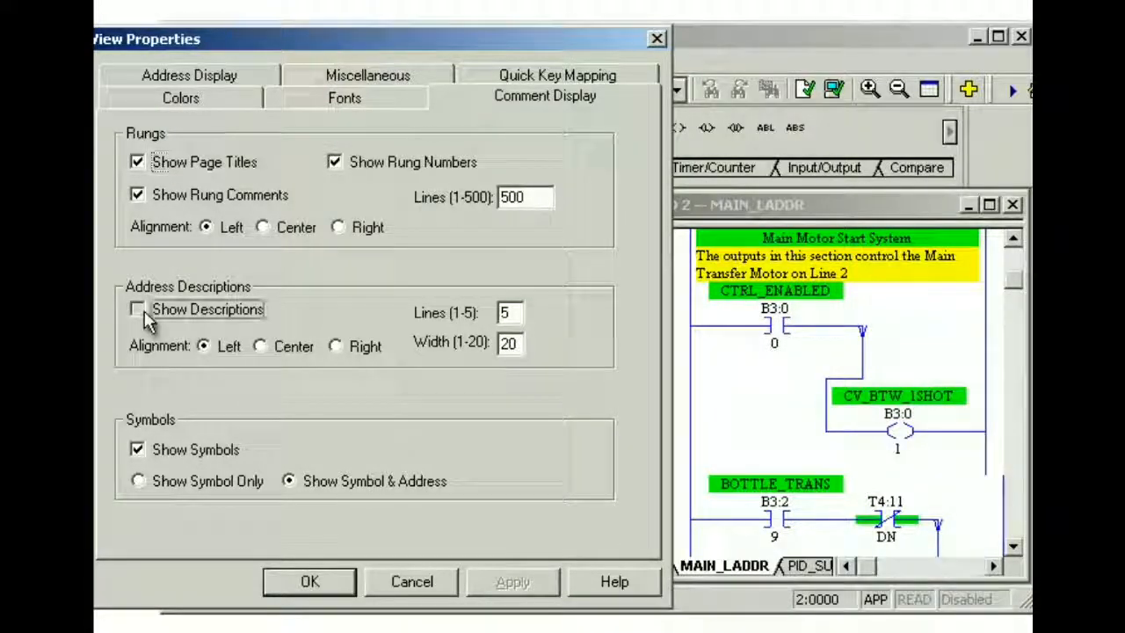
{"action": "left_click", "coordinate": [137, 309]}
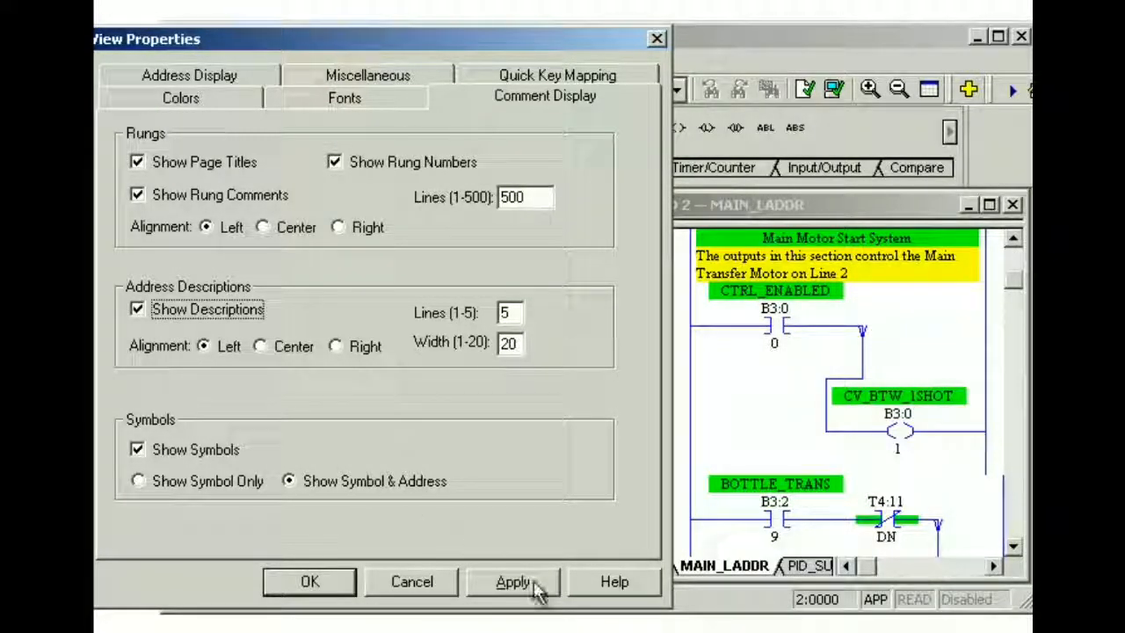
{"action": "left_click", "coordinate": [513, 580]}
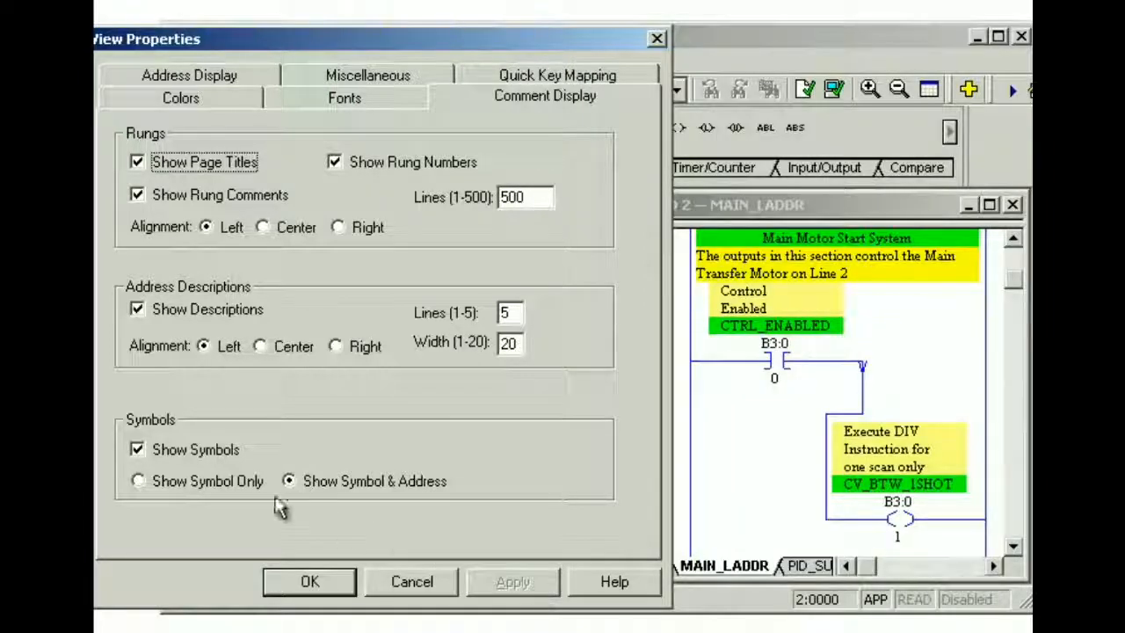
Step: Turn Show Symbols off and apply, then back on with Symbol & Address and apply
{"action": "left_click", "coordinate": [137, 450]}
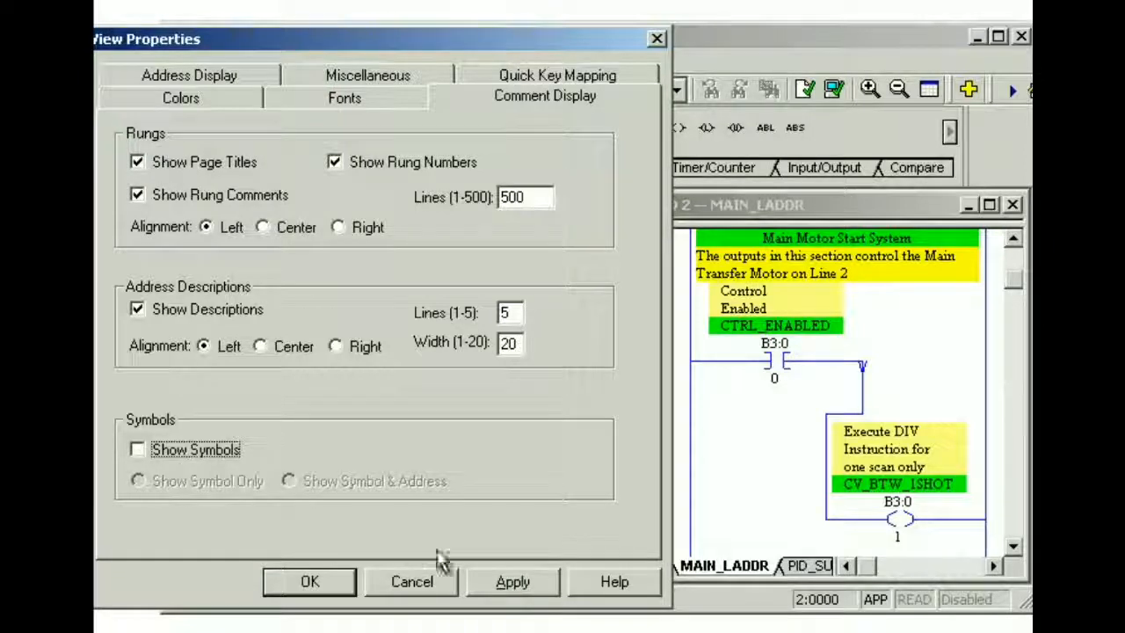
{"action": "left_click", "coordinate": [513, 580]}
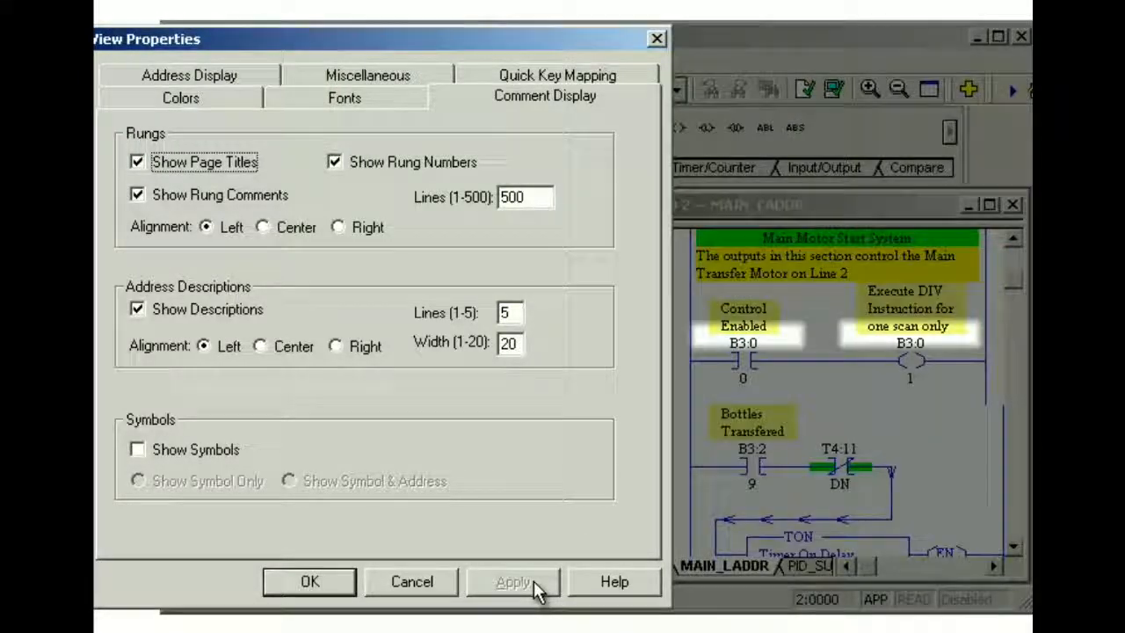
{"action": "left_click", "coordinate": [137, 450]}
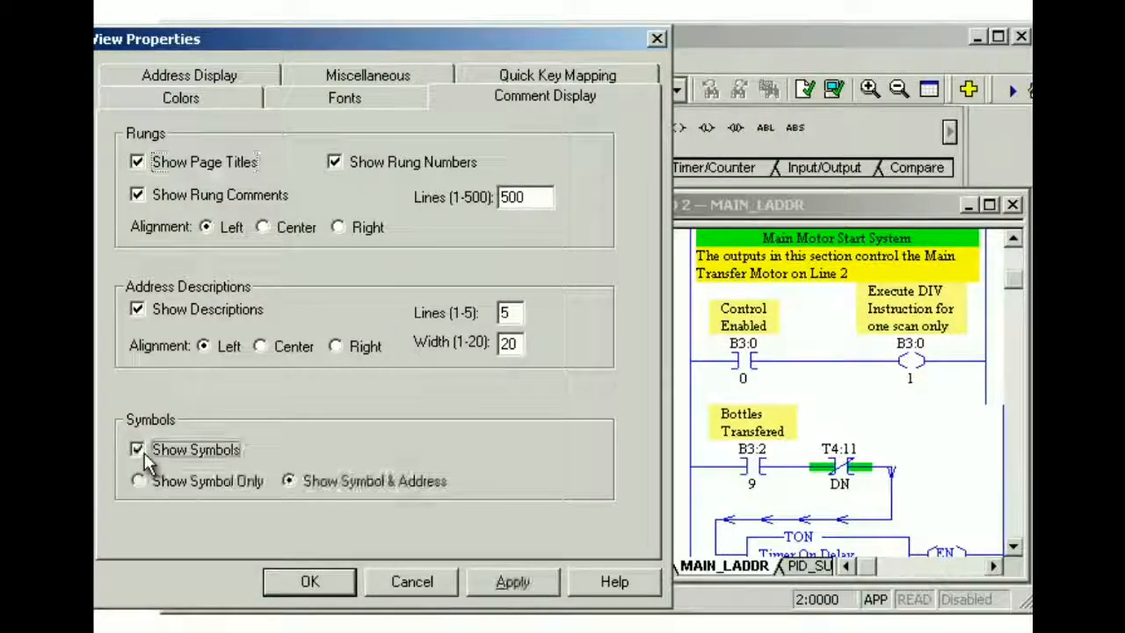
{"action": "left_click", "coordinate": [514, 580]}
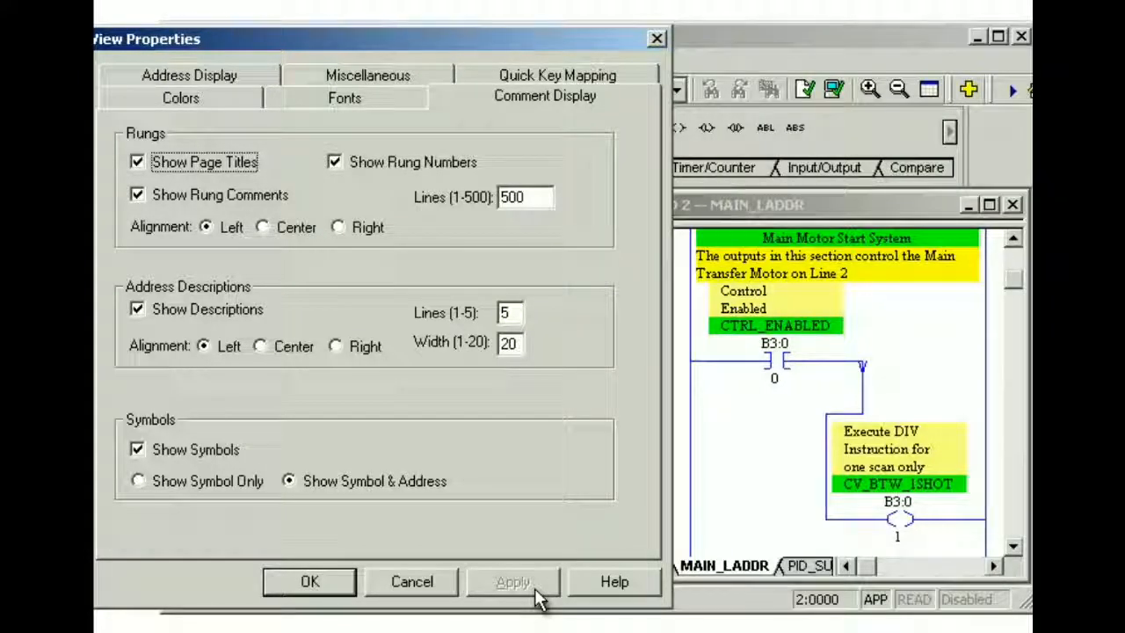
{"action": "mouse_move", "coordinate": [400, 475]}
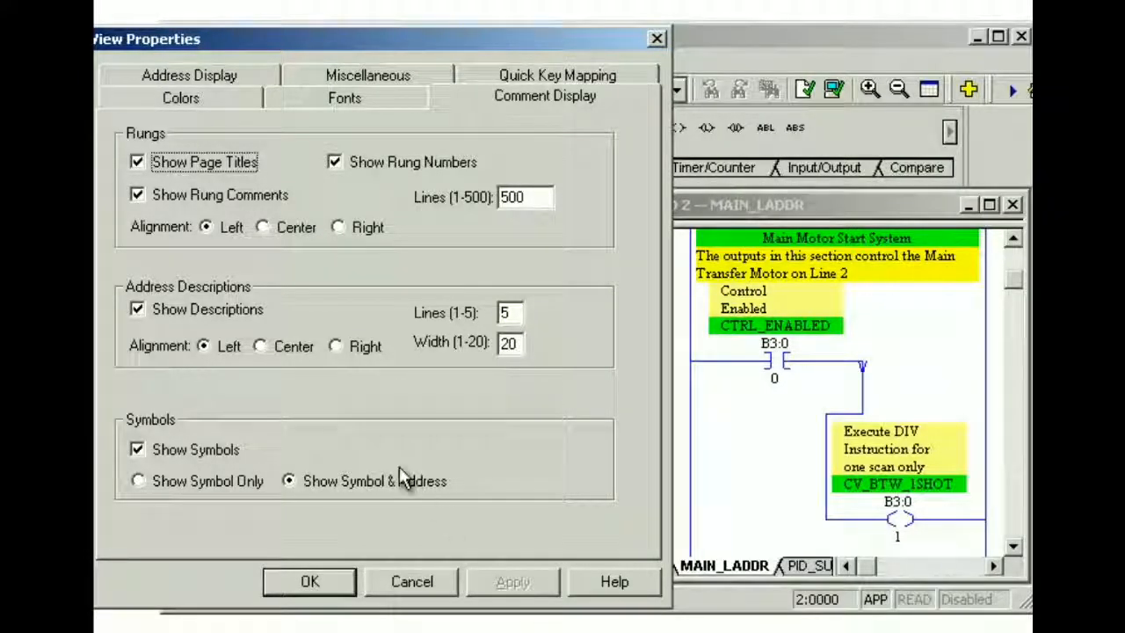
Step: Set address description alignment to Center and apply it to the ladder
{"action": "left_click", "coordinate": [260, 345]}
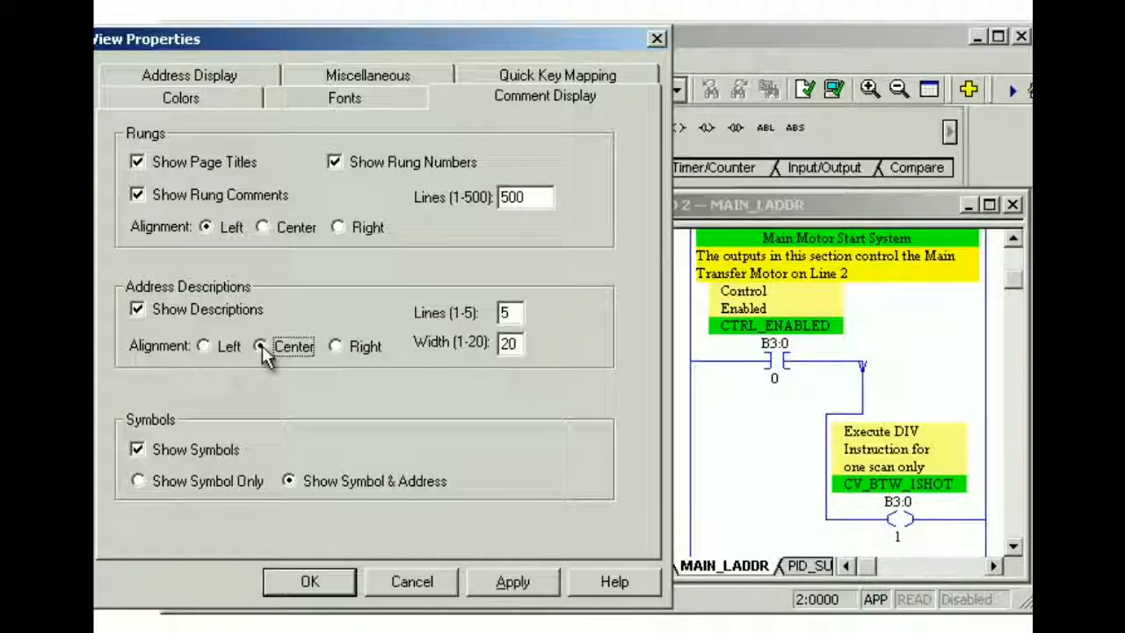
{"action": "left_click", "coordinate": [514, 580]}
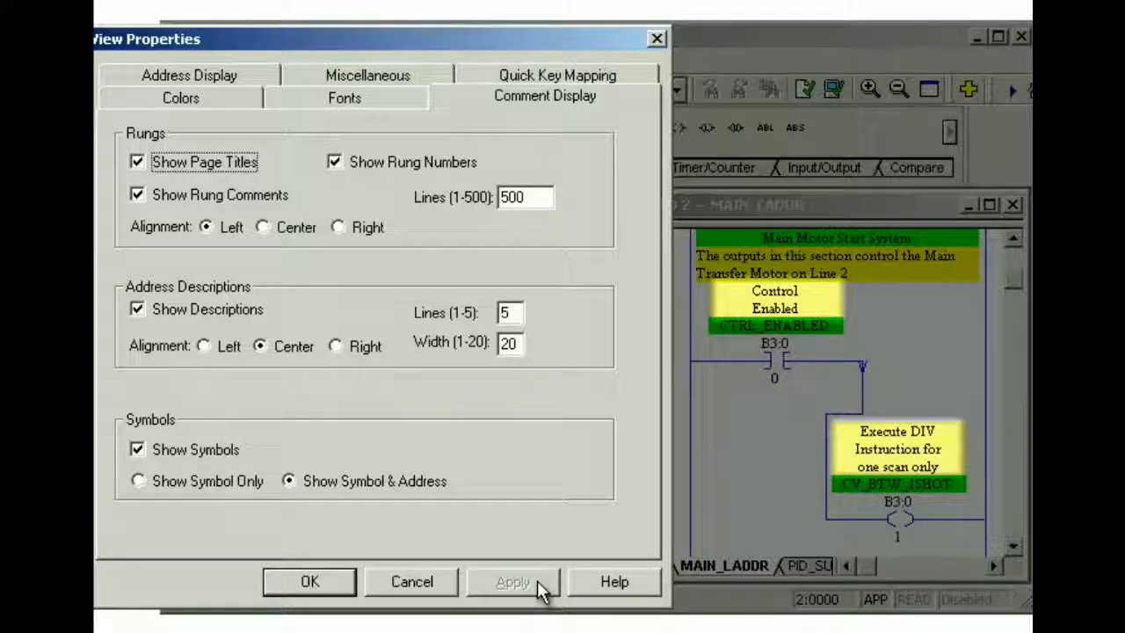
{"action": "left_click", "coordinate": [513, 582]}
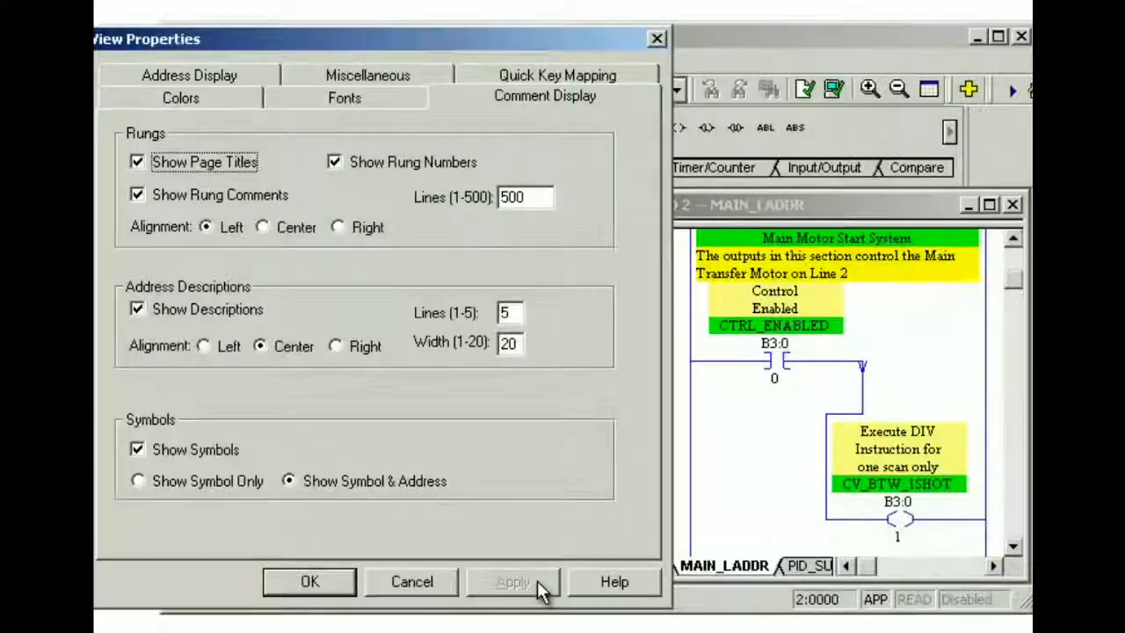
{"action": "mouse_move", "coordinate": [378, 316]}
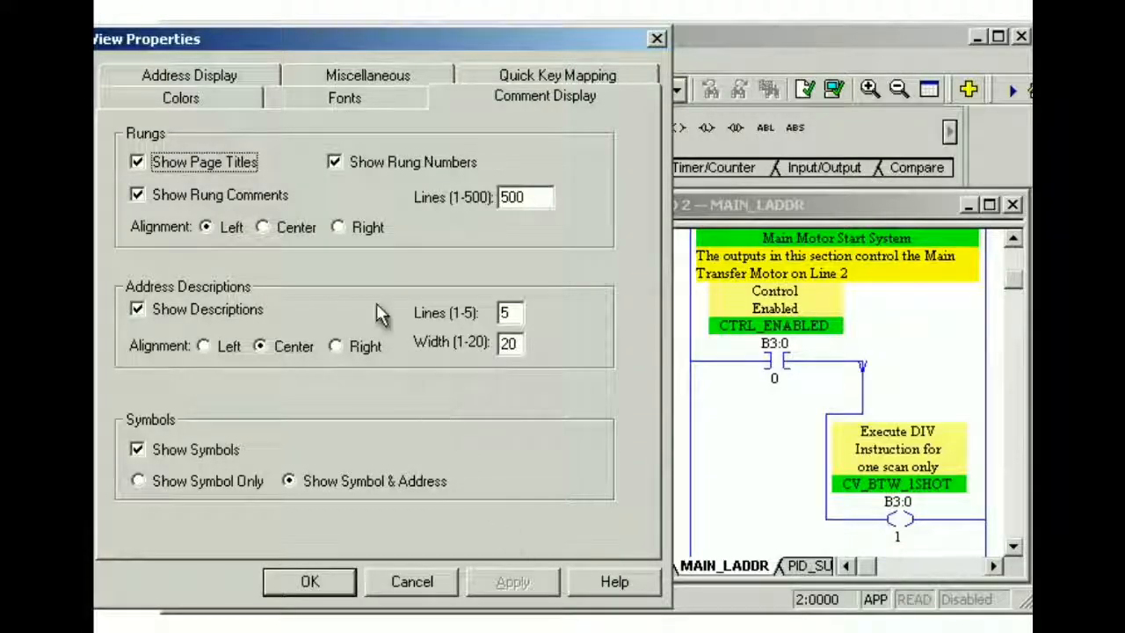
Step: Show bit addresses on a single line, try the /Bit format, then keep Word/Bit (B3:0/0)
{"action": "left_click", "coordinate": [190, 95]}
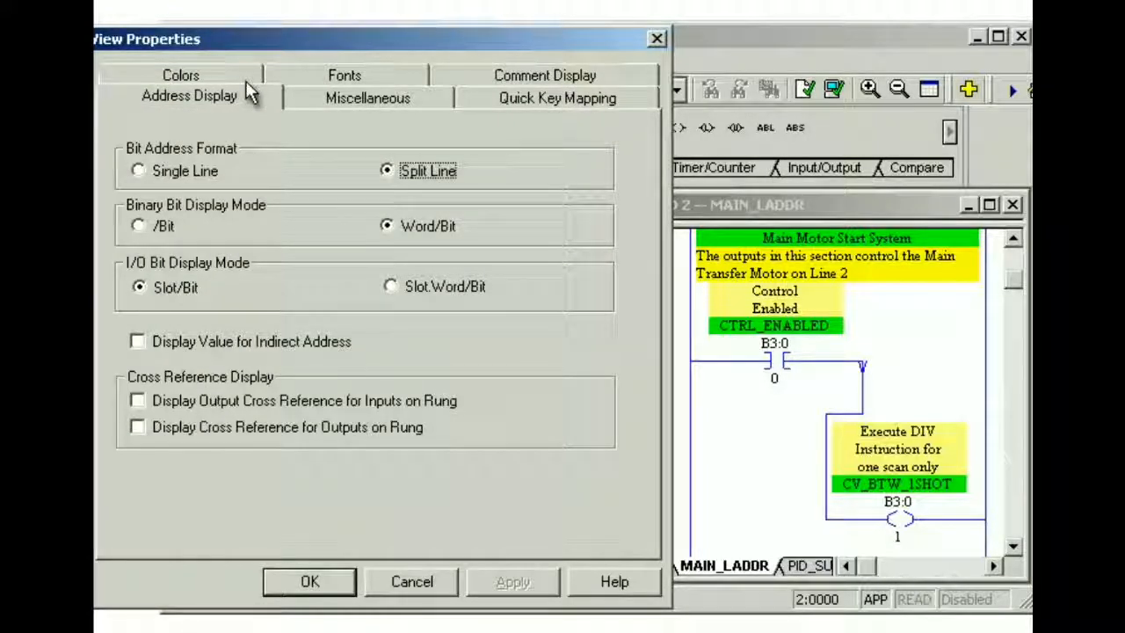
{"action": "mouse_move", "coordinate": [220, 120]}
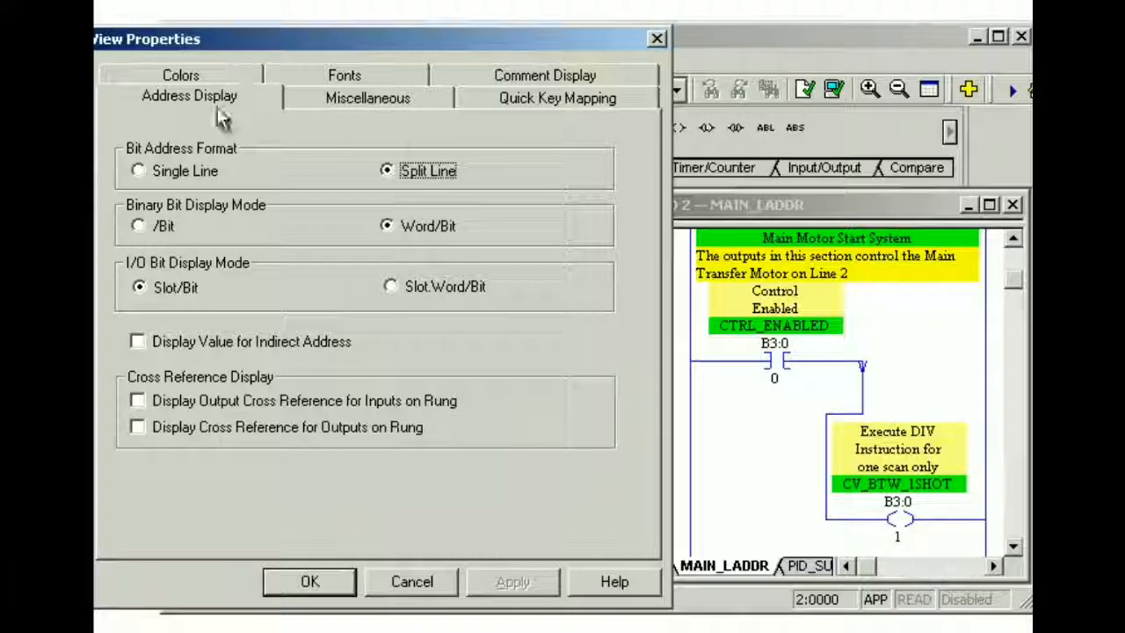
{"action": "left_click", "coordinate": [137, 170]}
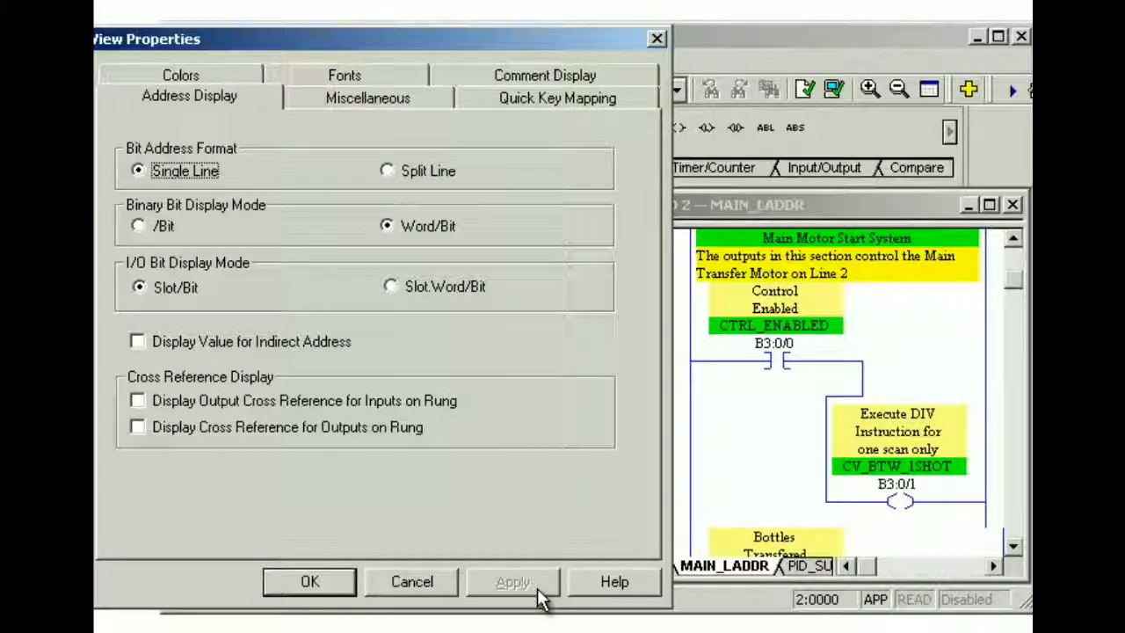
{"action": "left_click", "coordinate": [137, 225]}
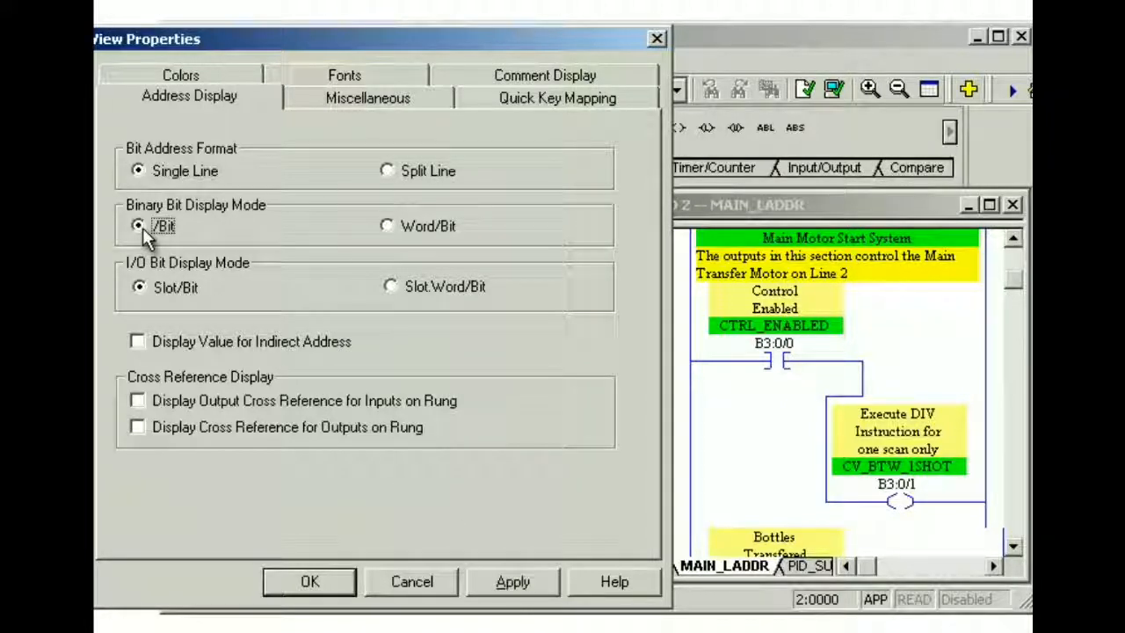
{"action": "left_click", "coordinate": [513, 581]}
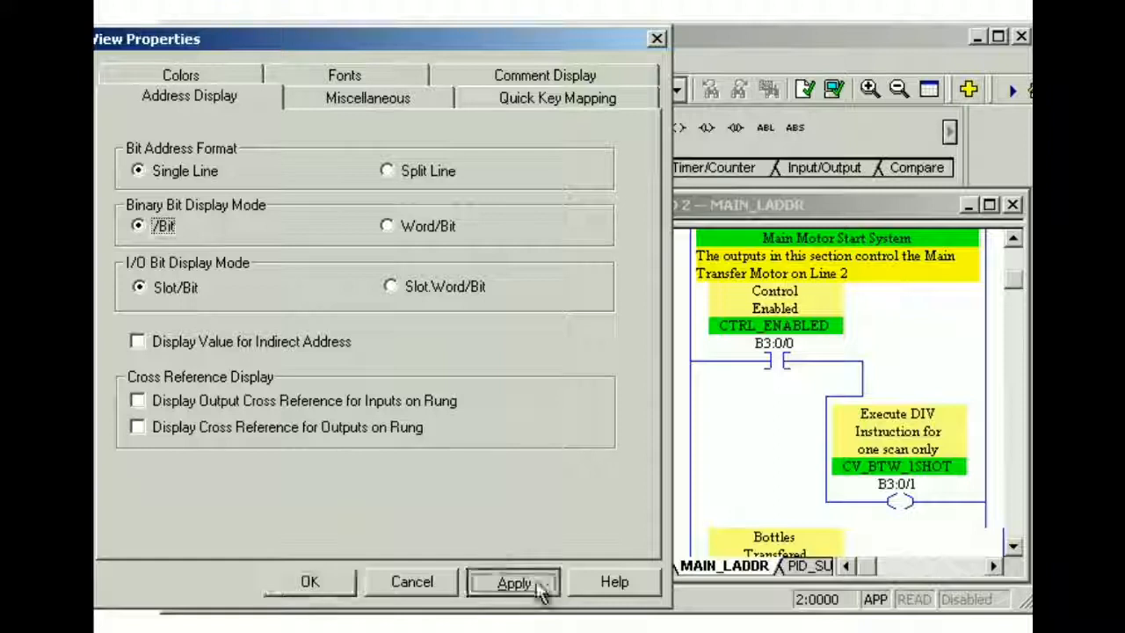
{"action": "left_click", "coordinate": [513, 582]}
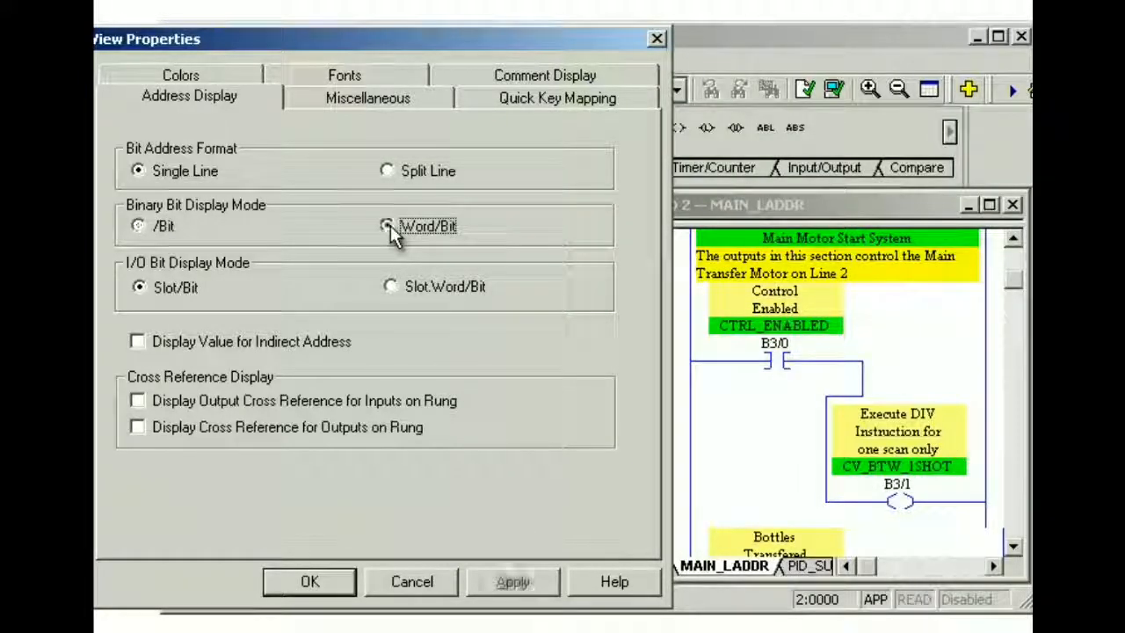
{"action": "left_click", "coordinate": [386, 225]}
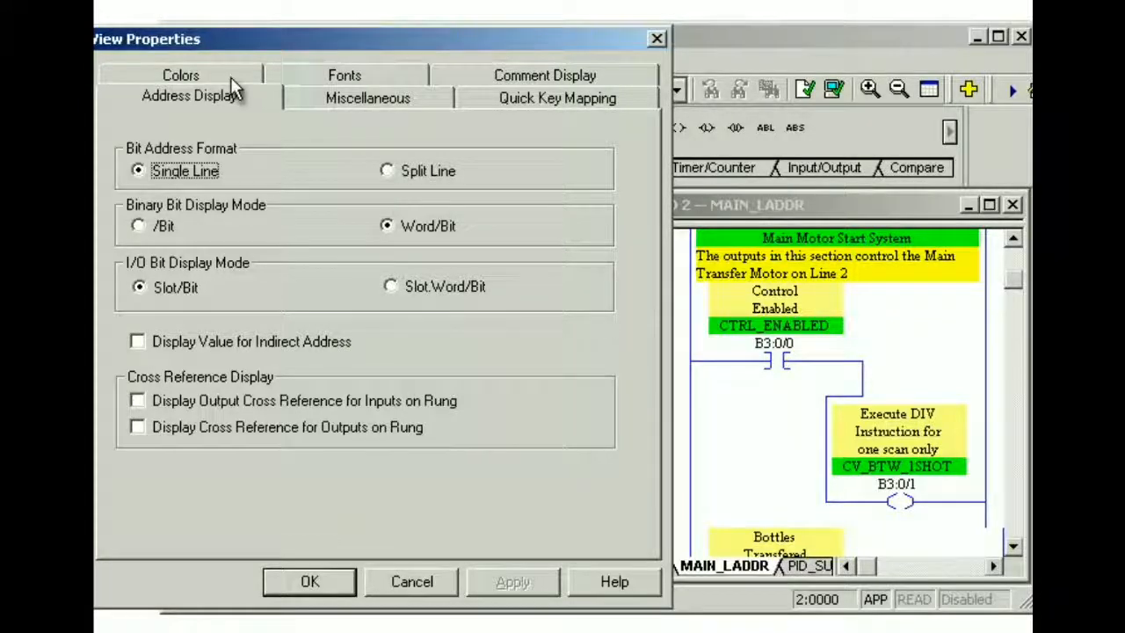
Step: In Colors, set the Addresses text colour to red and apply it
{"action": "left_click", "coordinate": [179, 74]}
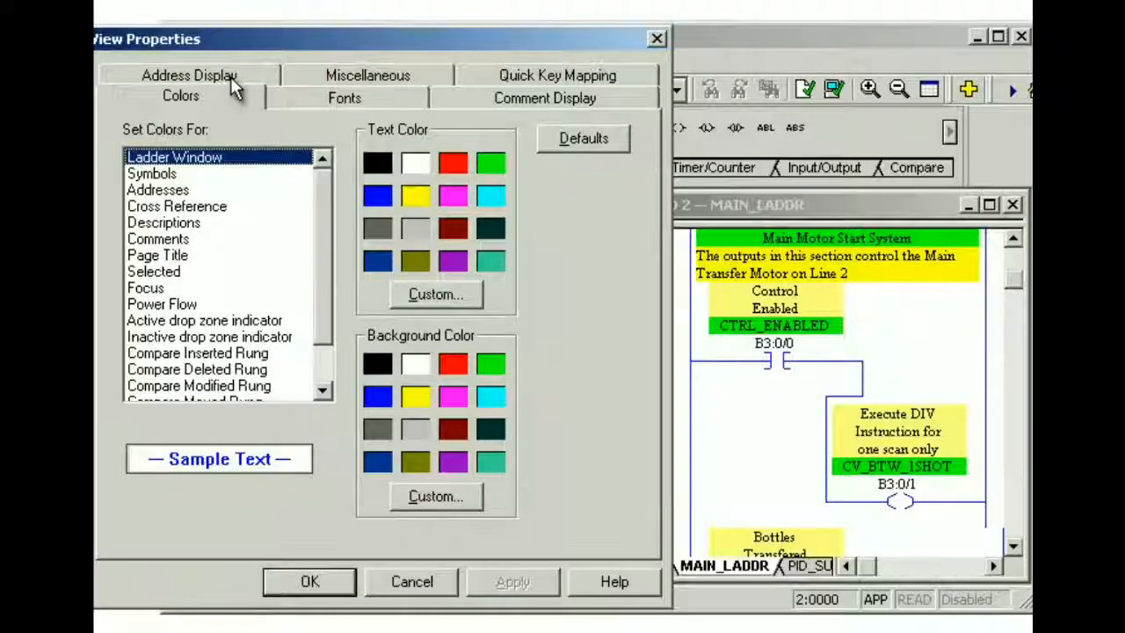
{"action": "mouse_move", "coordinate": [227, 124]}
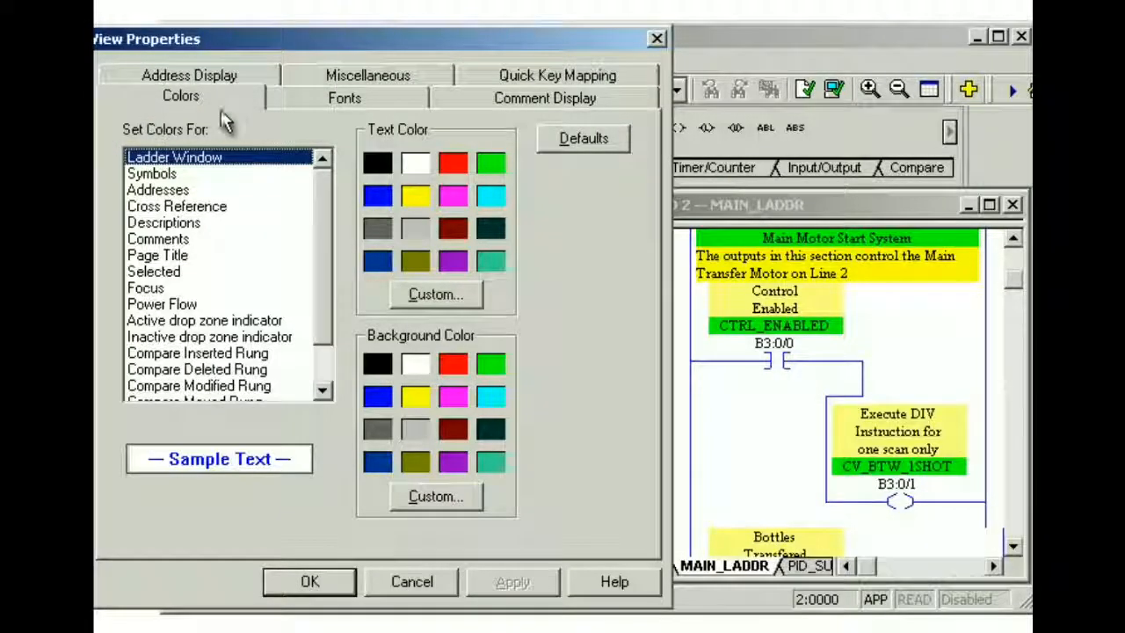
{"action": "left_click", "coordinate": [158, 190]}
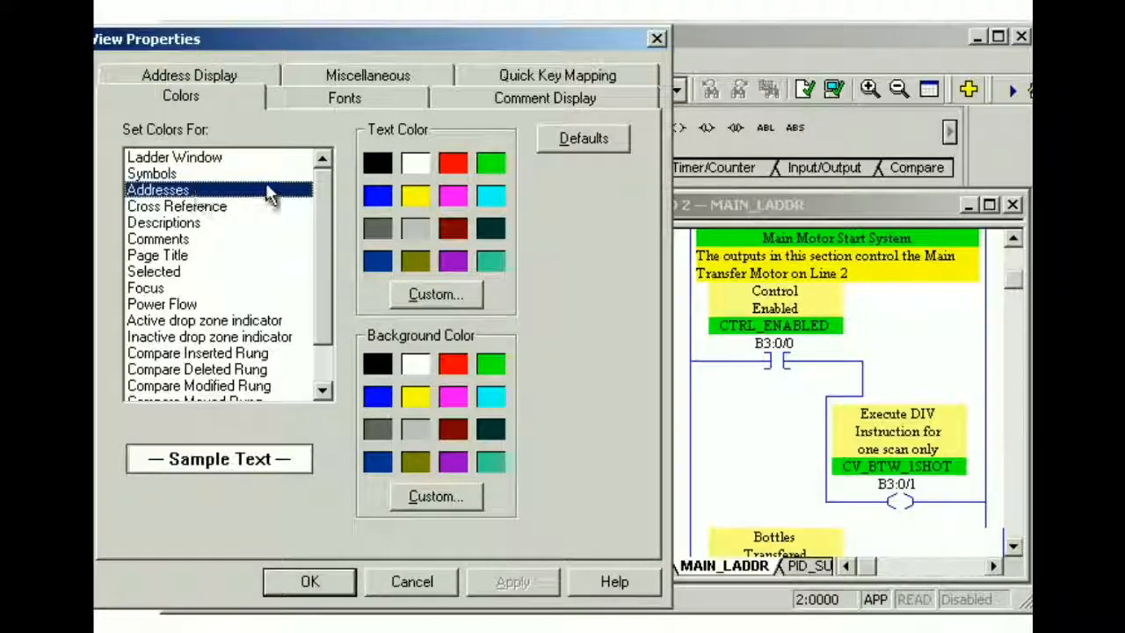
{"action": "left_click", "coordinate": [453, 162]}
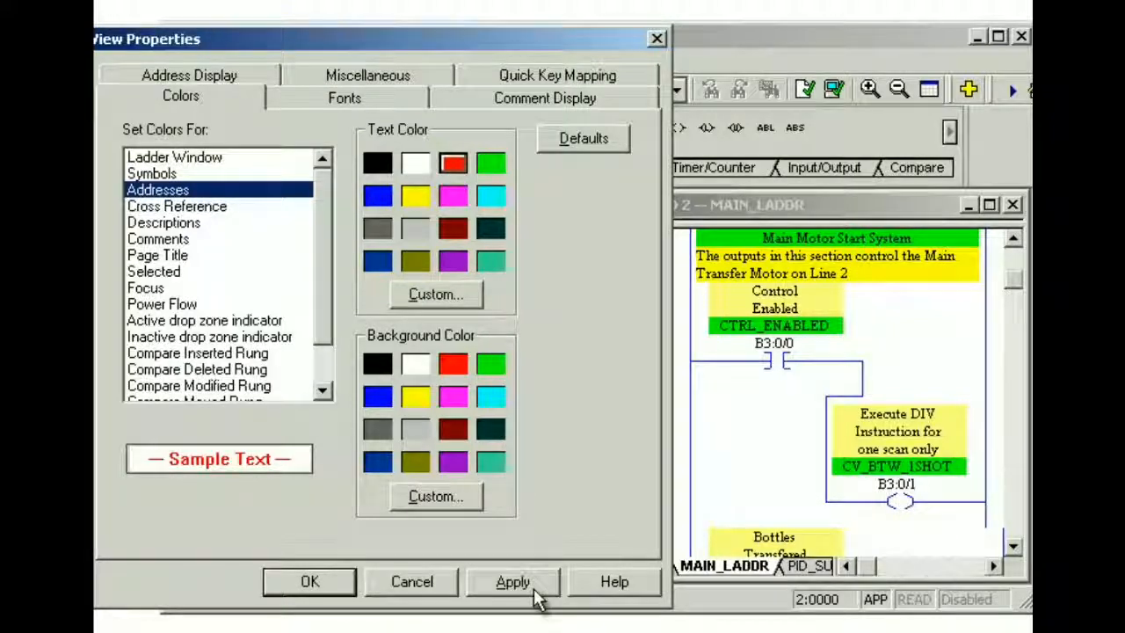
{"action": "left_click", "coordinate": [514, 580]}
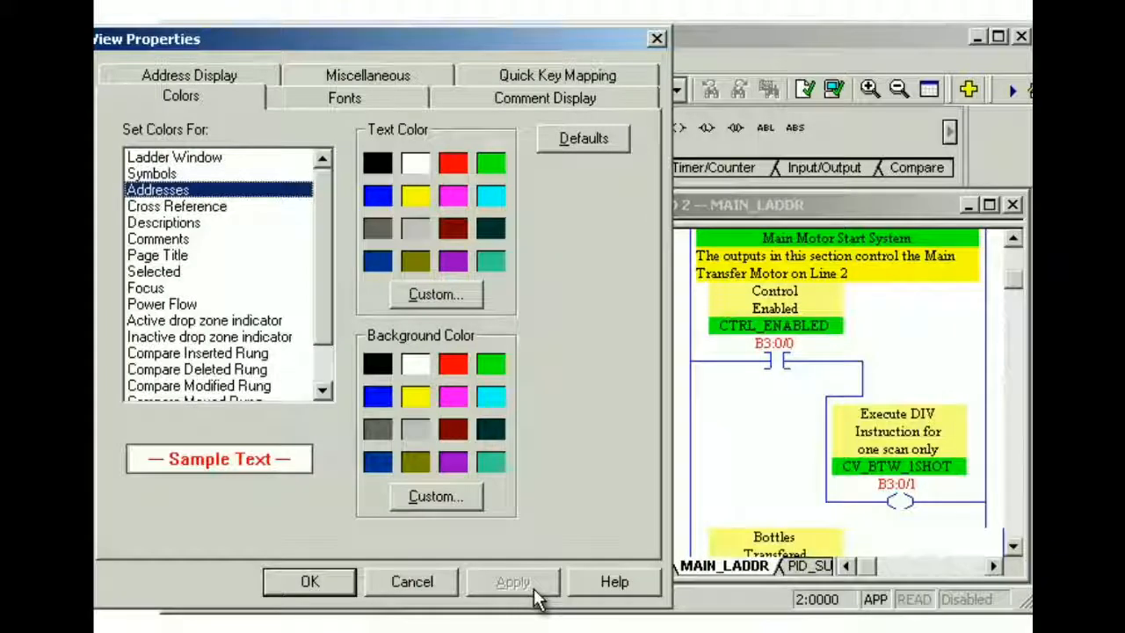
Step: Restore the default ladder display colours with Defaults
{"action": "left_click", "coordinate": [584, 137]}
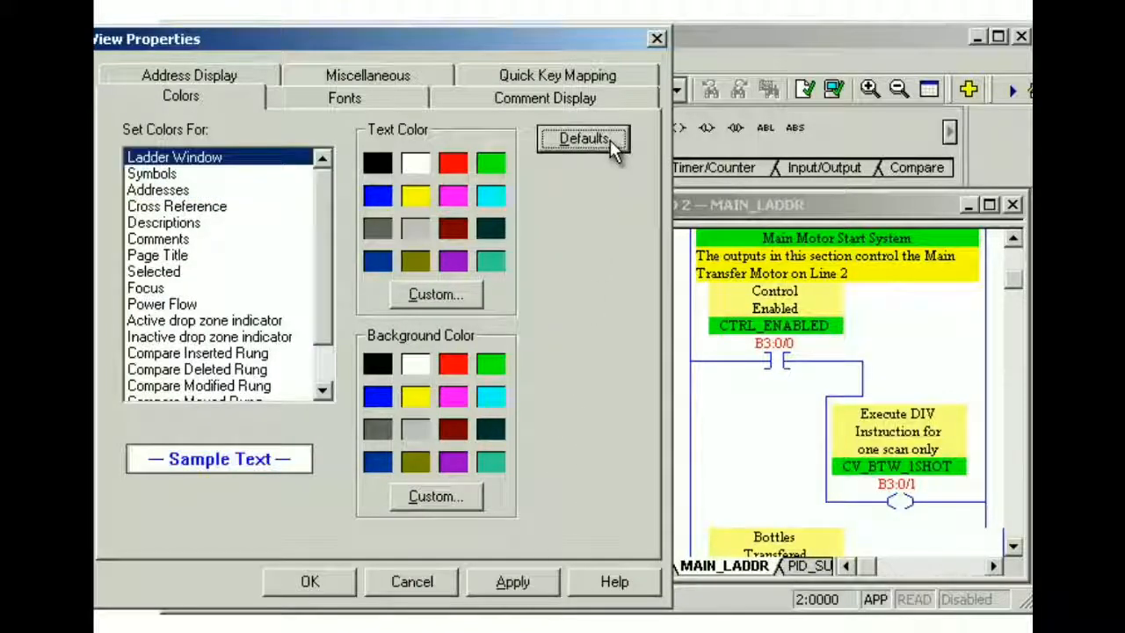